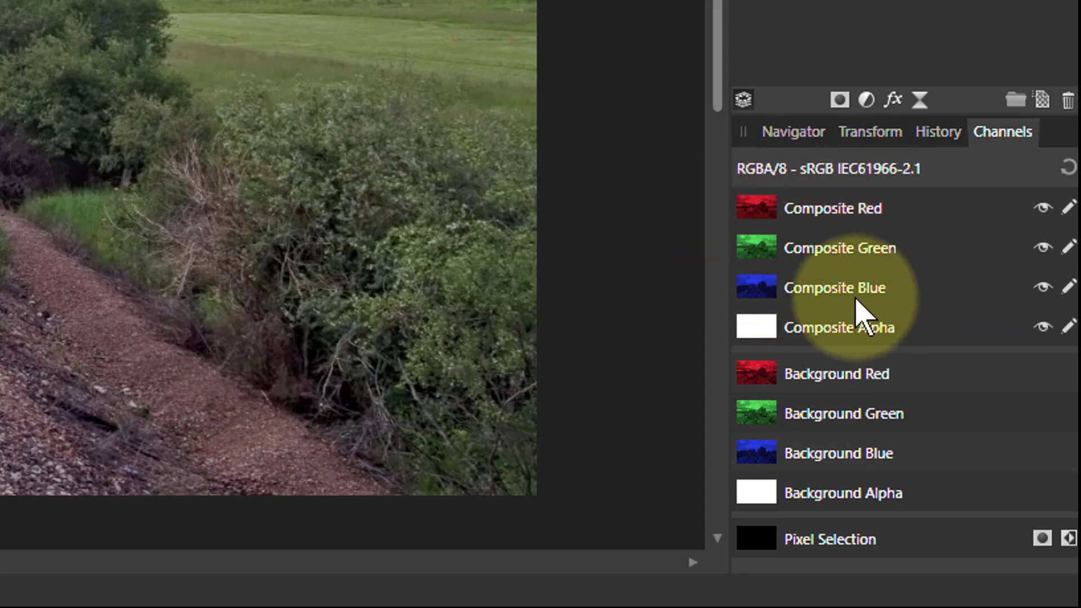
{"action": "mouse_move", "coordinate": [910, 420]}
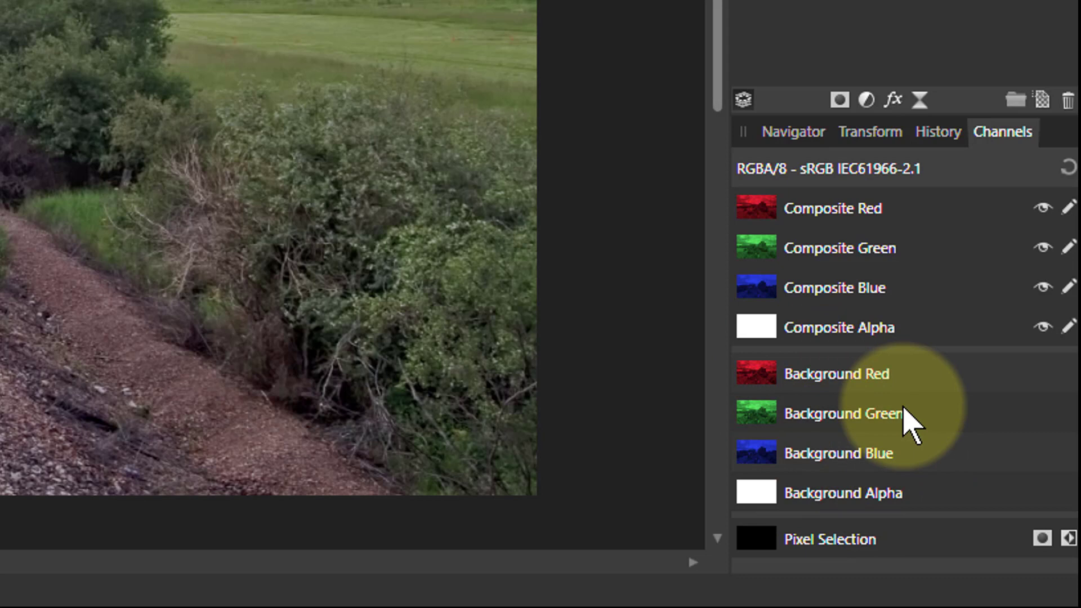
{"action": "mouse_move", "coordinate": [824, 396]}
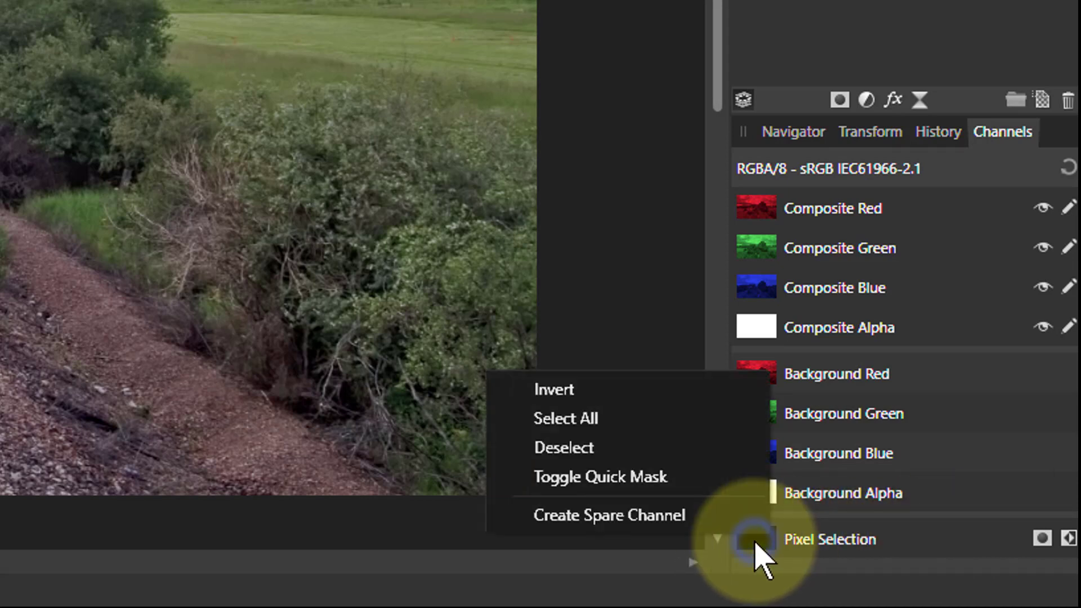
{"action": "mouse_move", "coordinate": [572, 389]}
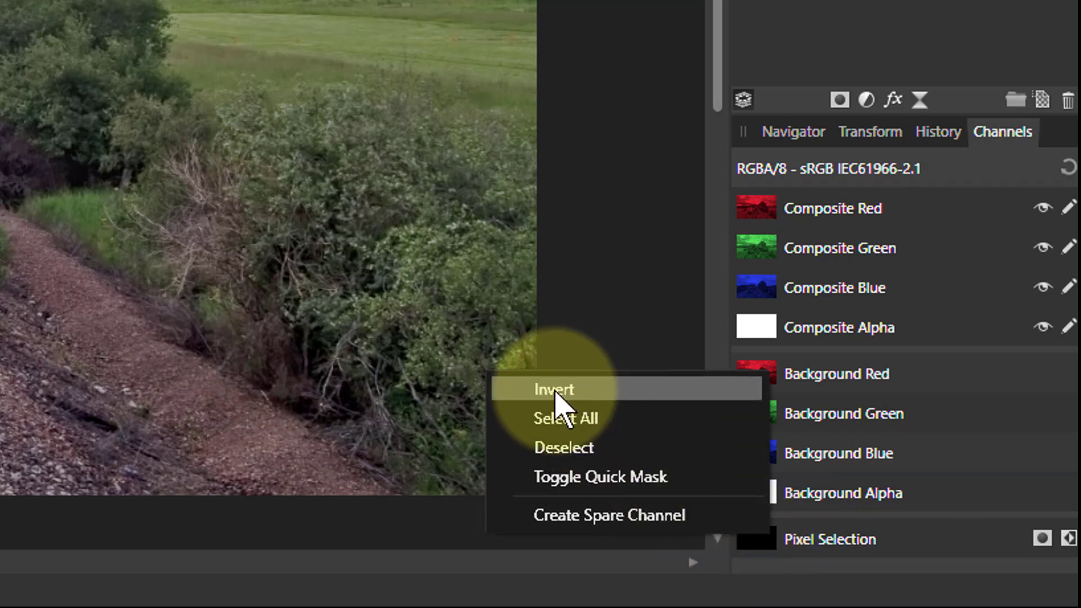
{"action": "mouse_move", "coordinate": [584, 428]}
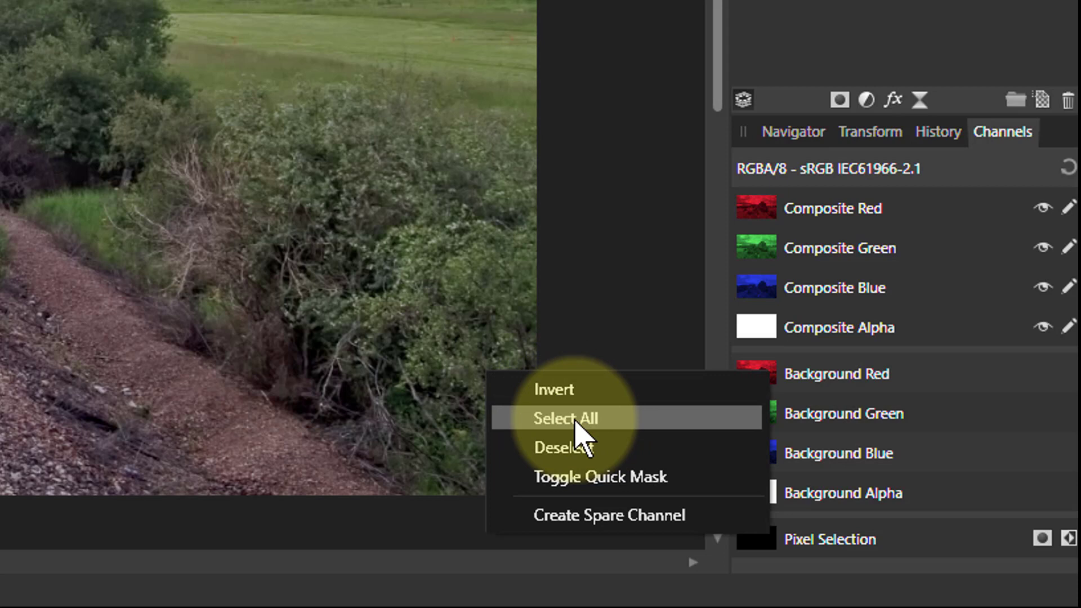
{"action": "mouse_move", "coordinate": [582, 451]}
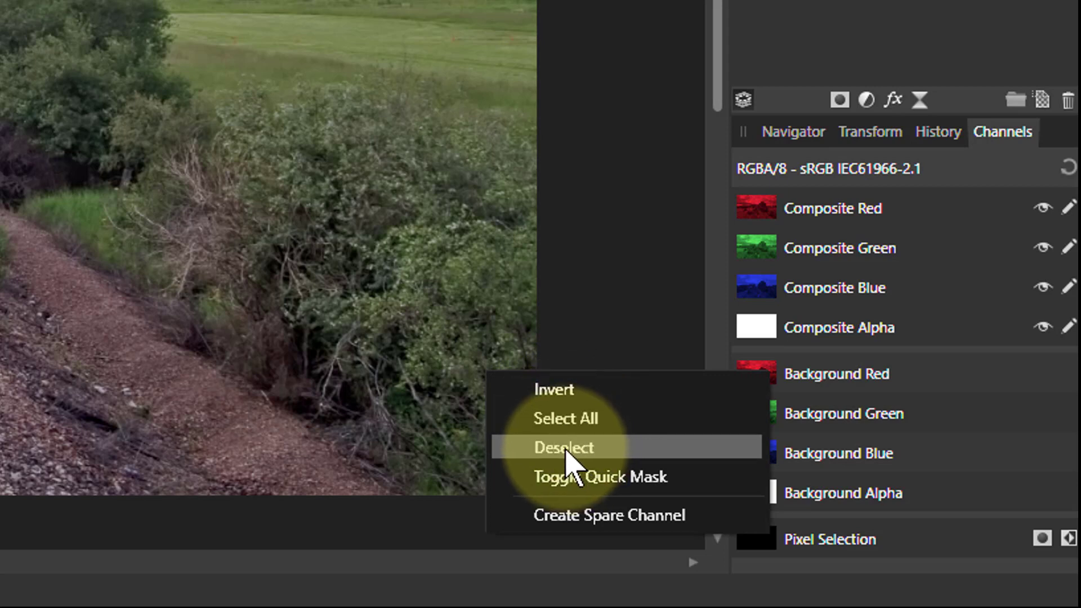
{"action": "mouse_move", "coordinate": [597, 476]}
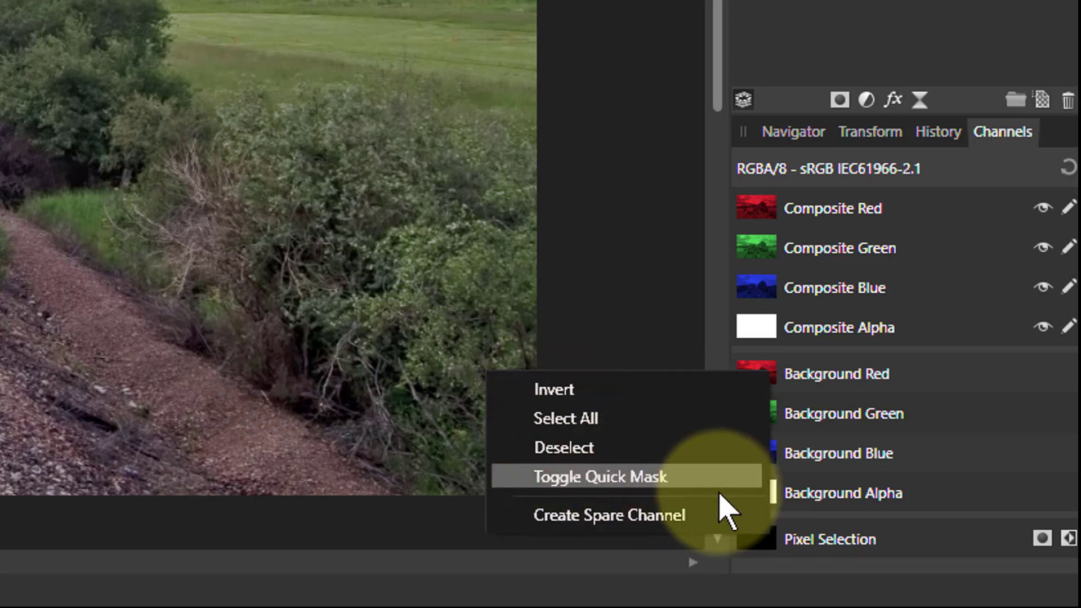
{"action": "mouse_move", "coordinate": [737, 523]}
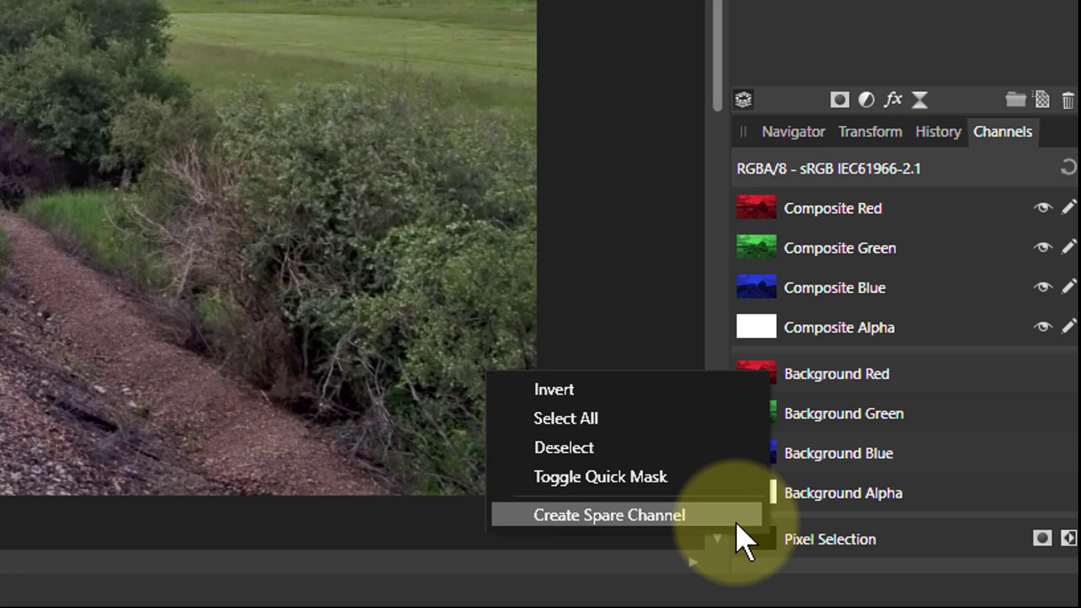
{"action": "mouse_move", "coordinate": [571, 515]}
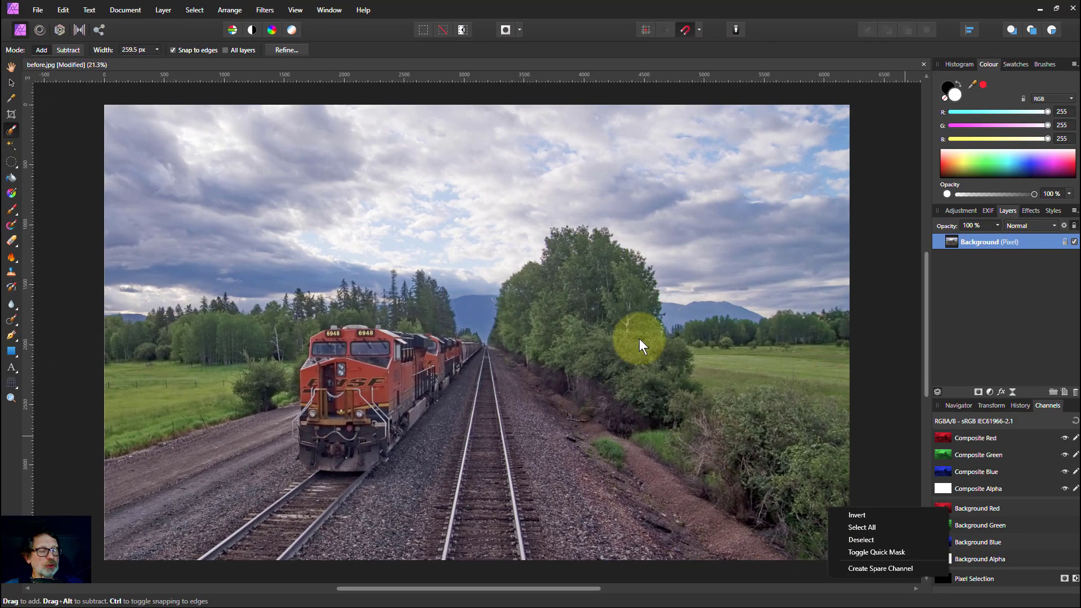
{"action": "mouse_move", "coordinate": [19, 143]}
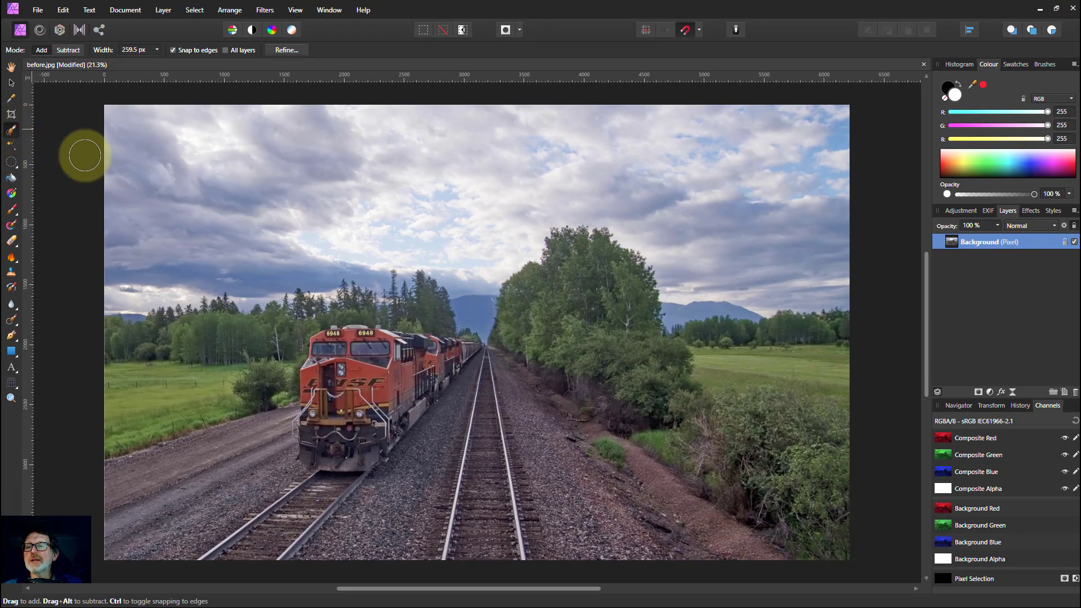
{"action": "mouse_move", "coordinate": [130, 287]}
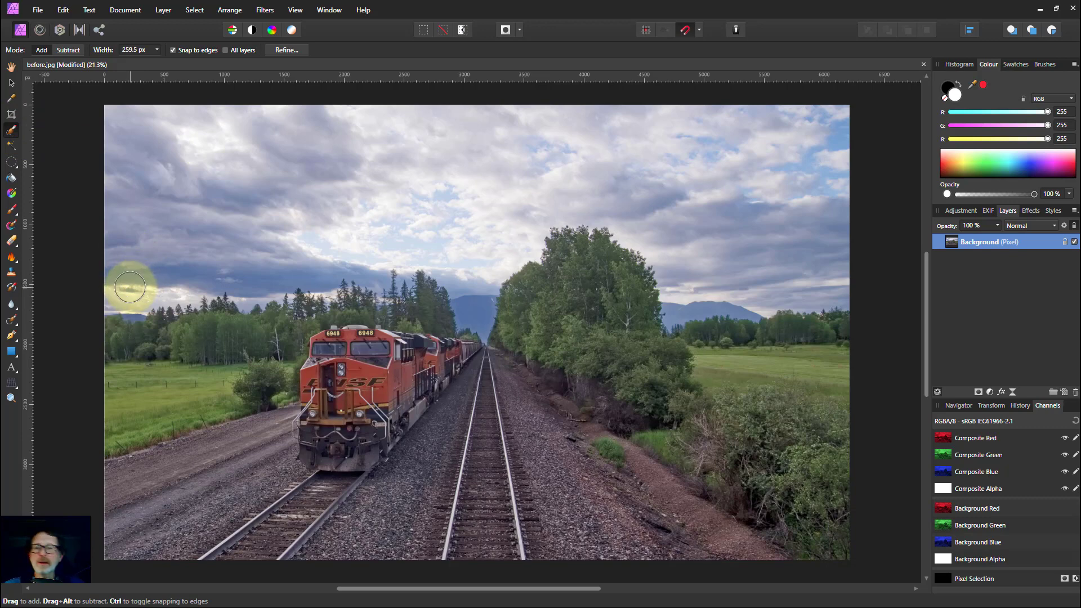
- Brush-select the whole cloudy sky from the left horizon across to the right treeline
{"action": "left_click_drag", "start_coordinate": [129, 290], "coordinate": [173, 275]}
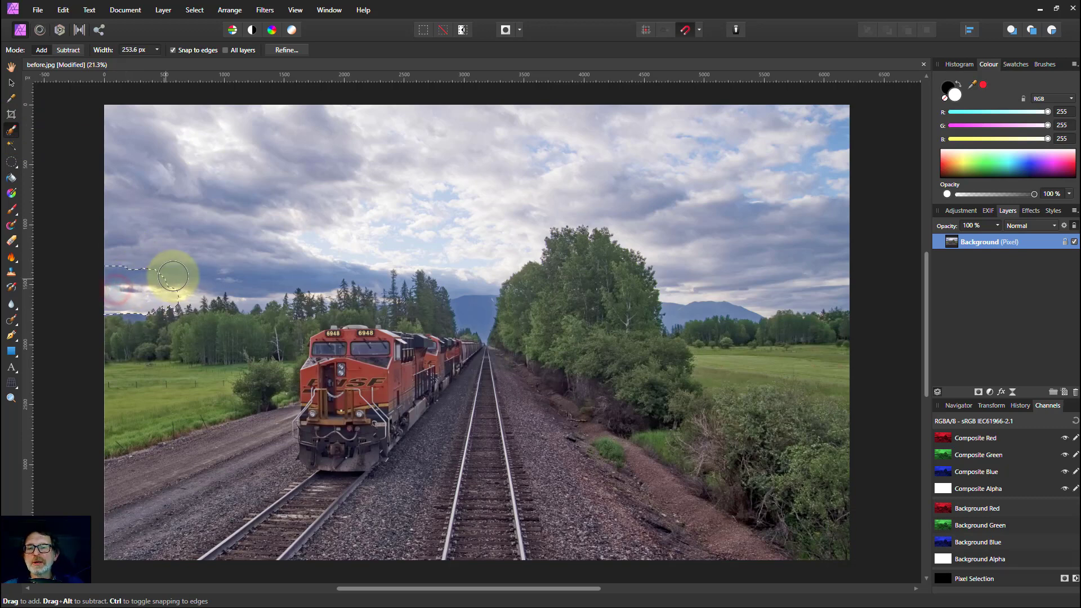
{"action": "left_click_drag", "start_coordinate": [172, 275], "coordinate": [351, 238]}
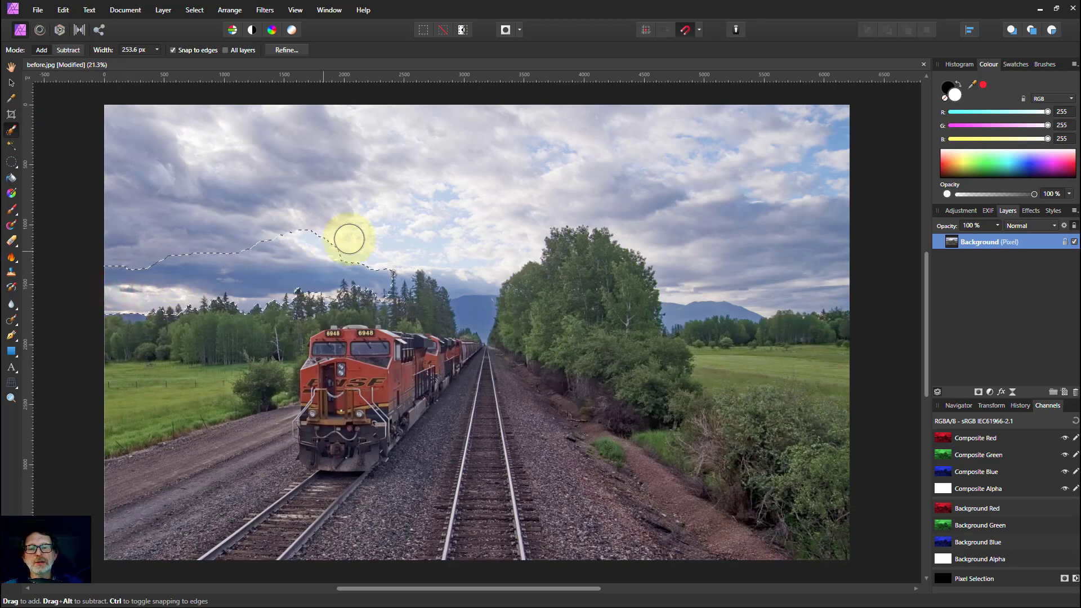
{"action": "left_click_drag", "start_coordinate": [351, 237], "coordinate": [506, 234]}
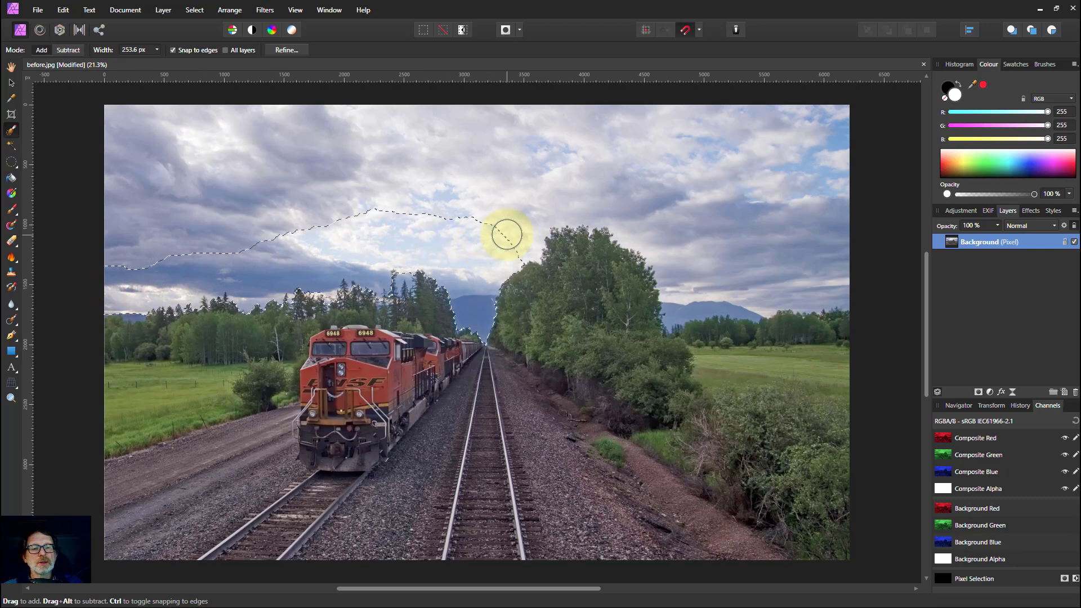
{"action": "left_click_drag", "start_coordinate": [507, 238], "coordinate": [766, 253]}
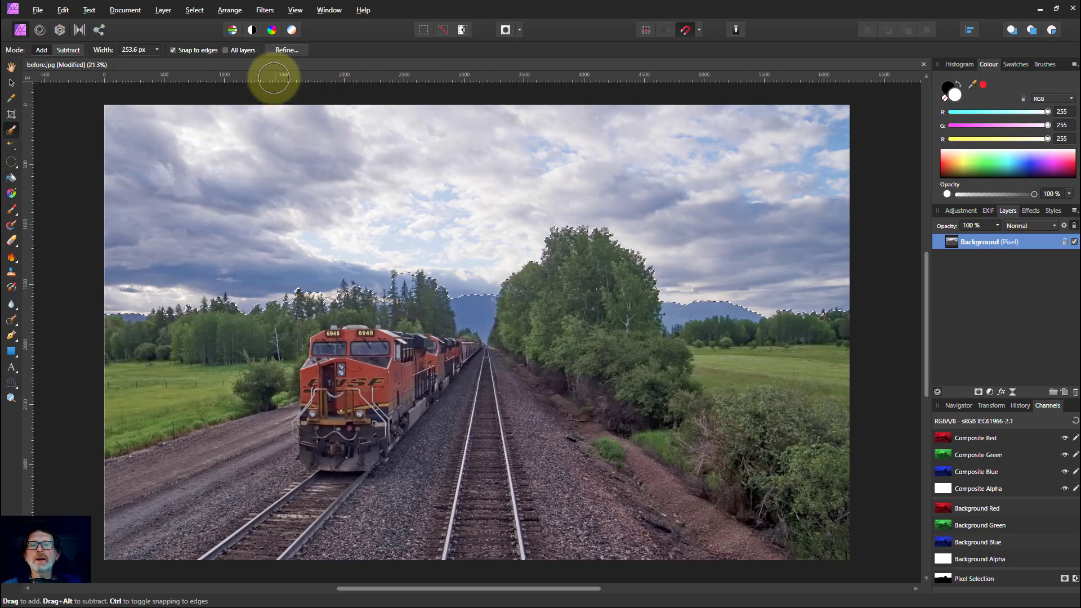
- Refine the sky selection edge along the distant trees and apply the refinement
{"action": "left_click", "coordinate": [286, 49]}
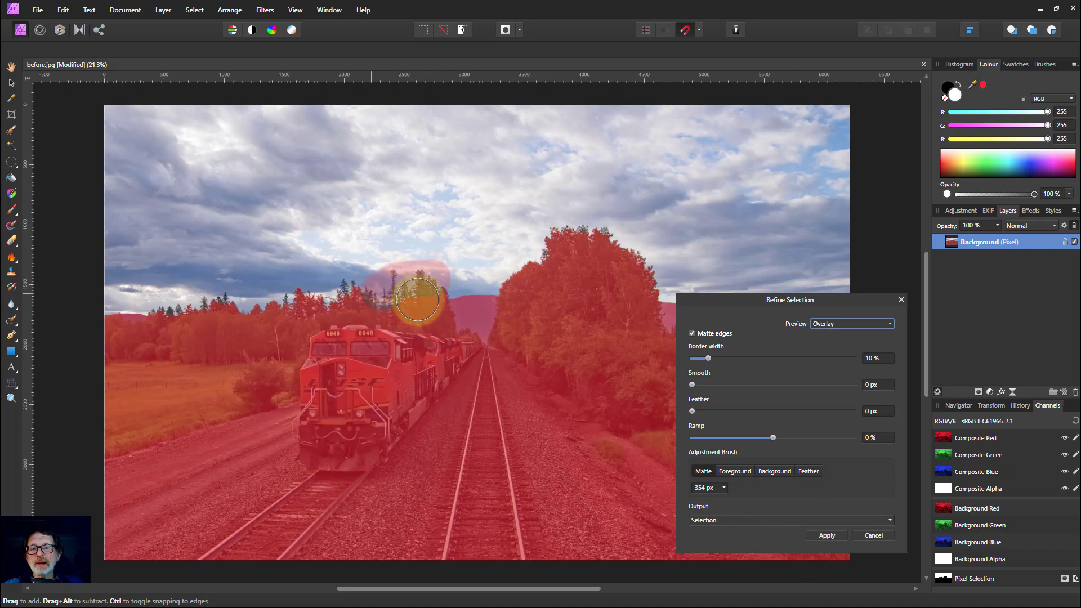
{"action": "mouse_move", "coordinate": [231, 305]}
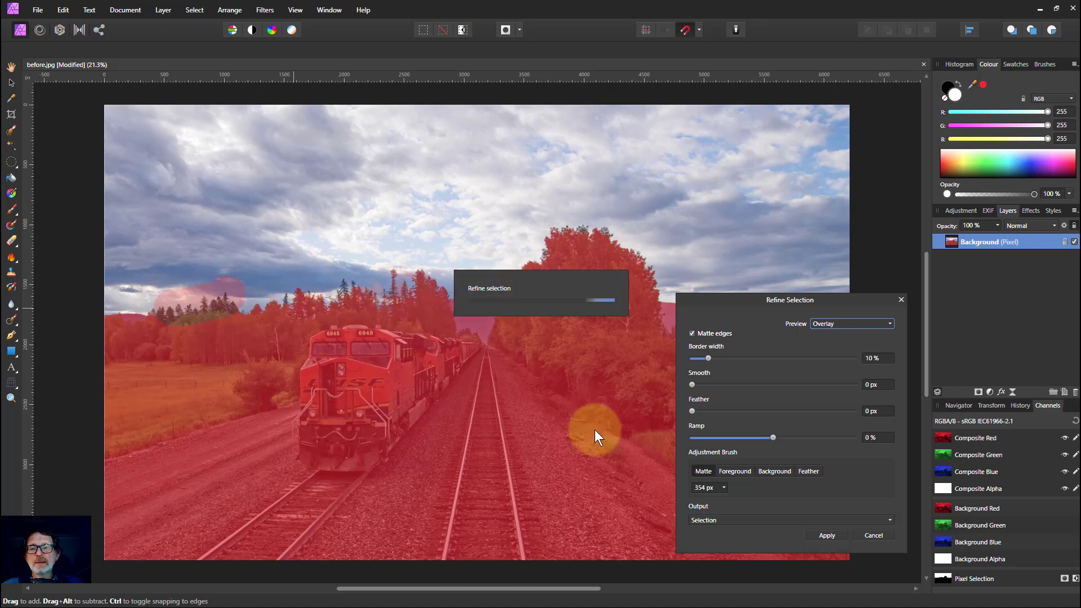
{"action": "left_click_drag", "start_coordinate": [596, 436], "coordinate": [281, 293]}
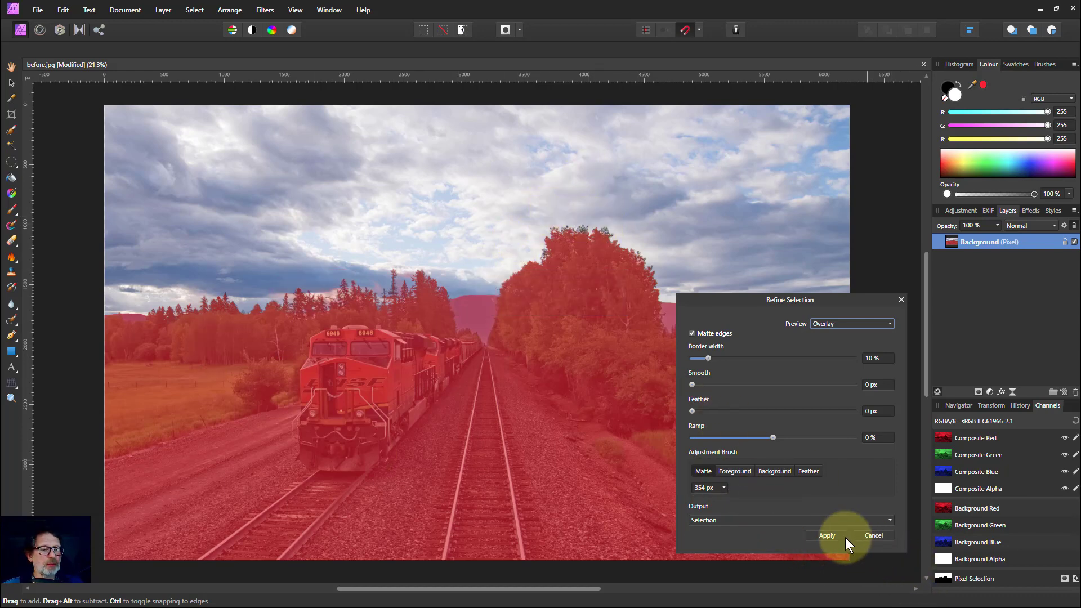
{"action": "left_click", "coordinate": [825, 536]}
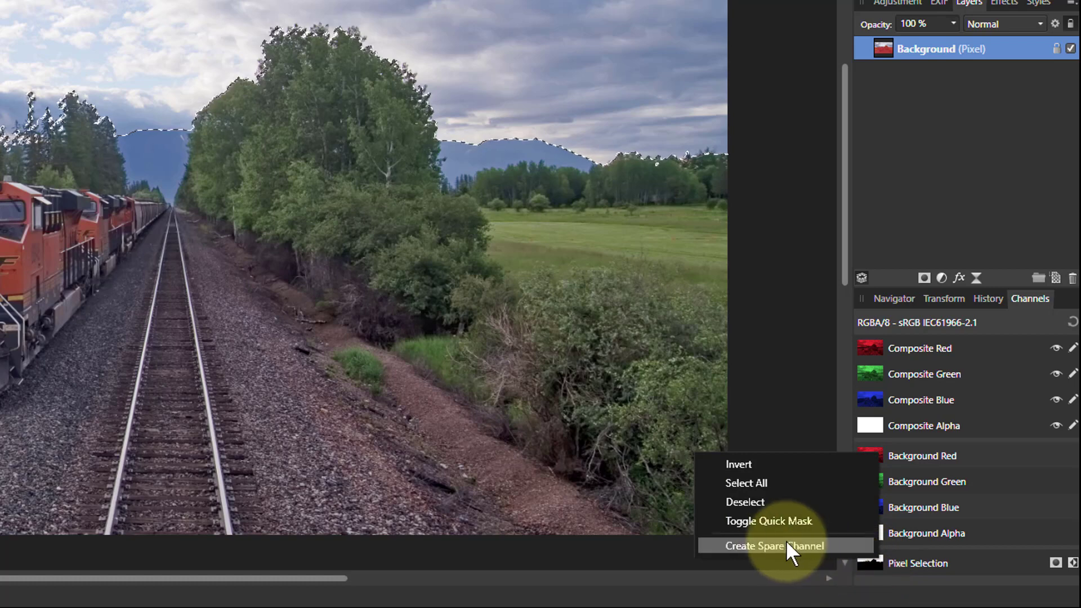
- Save the sky selection as a spare channel and start renaming it to Sky
{"action": "left_click", "coordinate": [774, 545]}
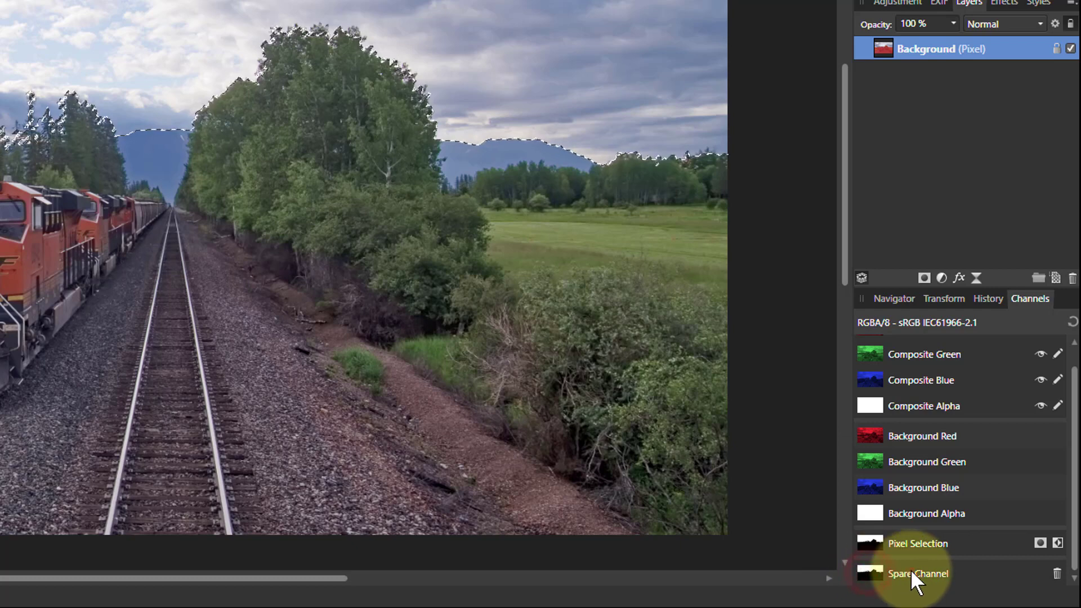
{"action": "right_click", "coordinate": [919, 573]}
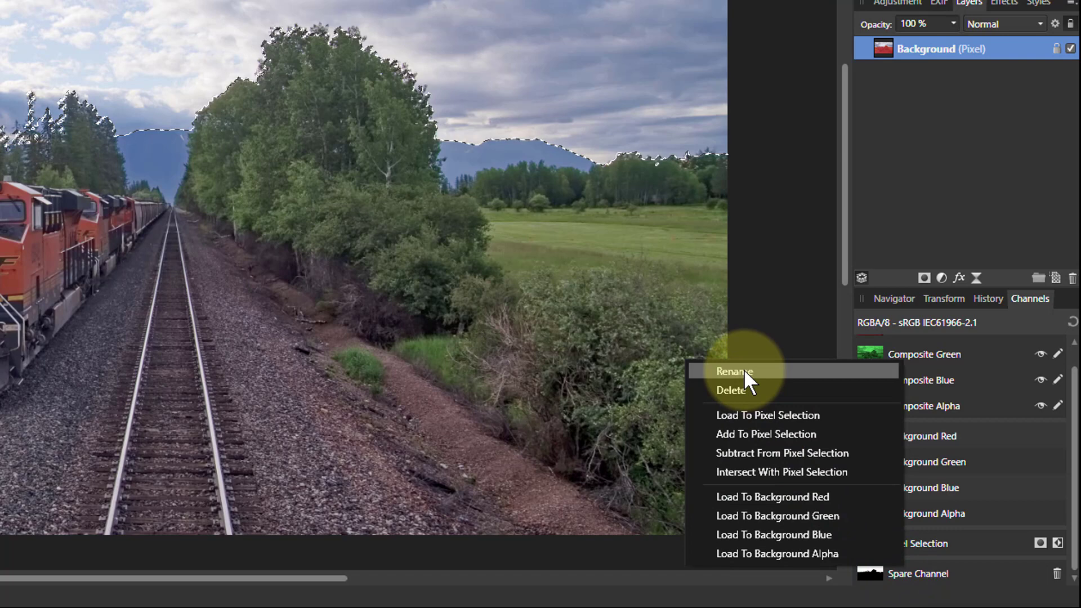
{"action": "left_click", "coordinate": [733, 371]}
{"action": "type", "text": "Sky"}
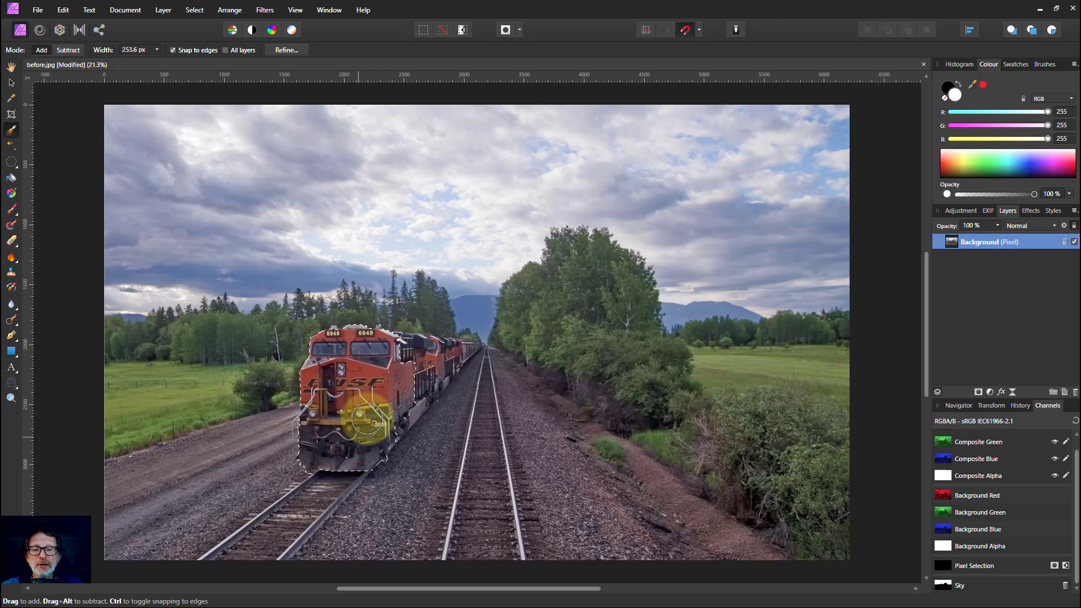
- Brush-select the front locomotive and trailing cars, tidying the edges along the train
{"action": "left_click_drag", "start_coordinate": [373, 420], "coordinate": [425, 376]}
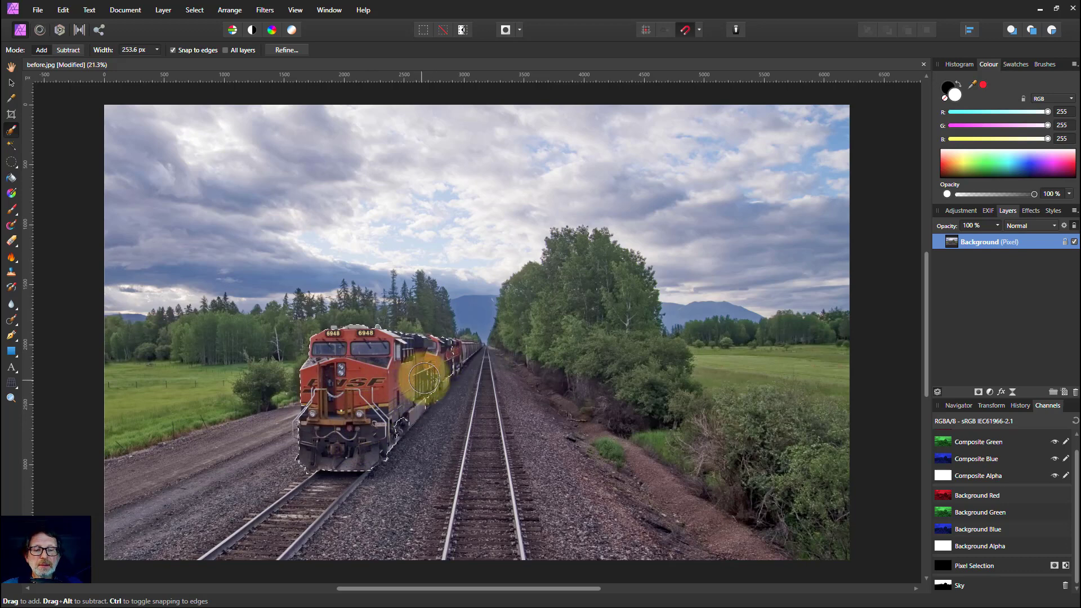
{"action": "left_click_drag", "start_coordinate": [424, 378], "coordinate": [454, 351]}
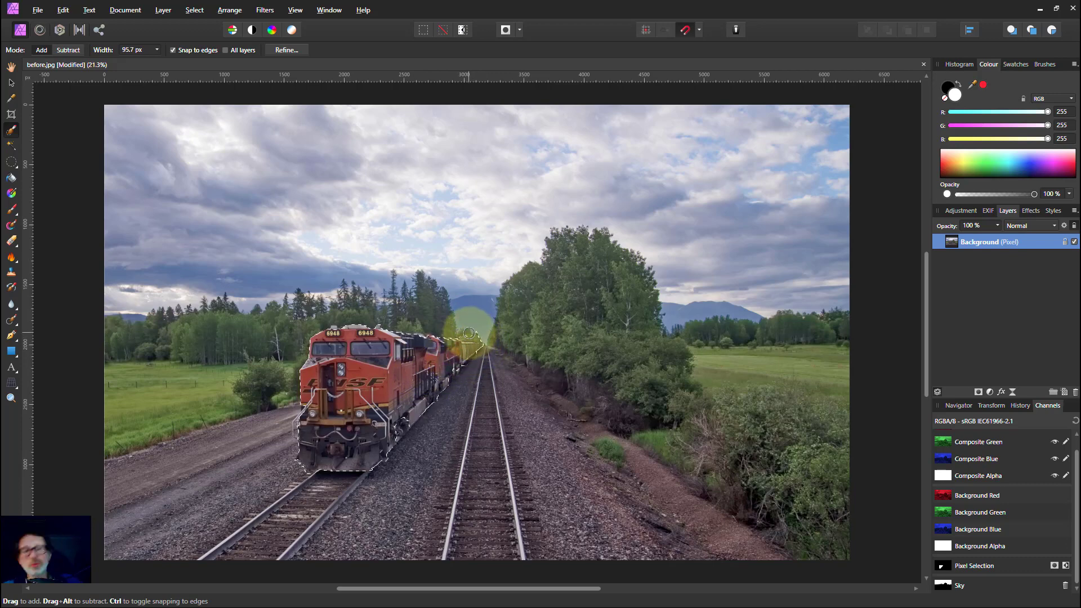
{"action": "left_click_drag", "start_coordinate": [467, 335], "coordinate": [422, 398]}
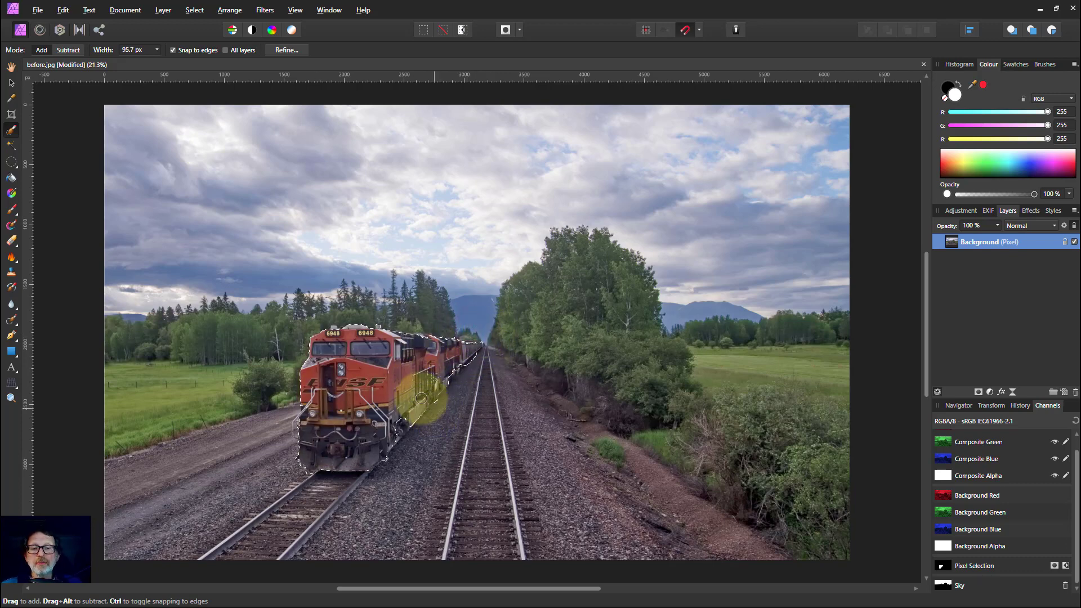
{"action": "left_click_drag", "start_coordinate": [419, 399], "coordinate": [337, 286]}
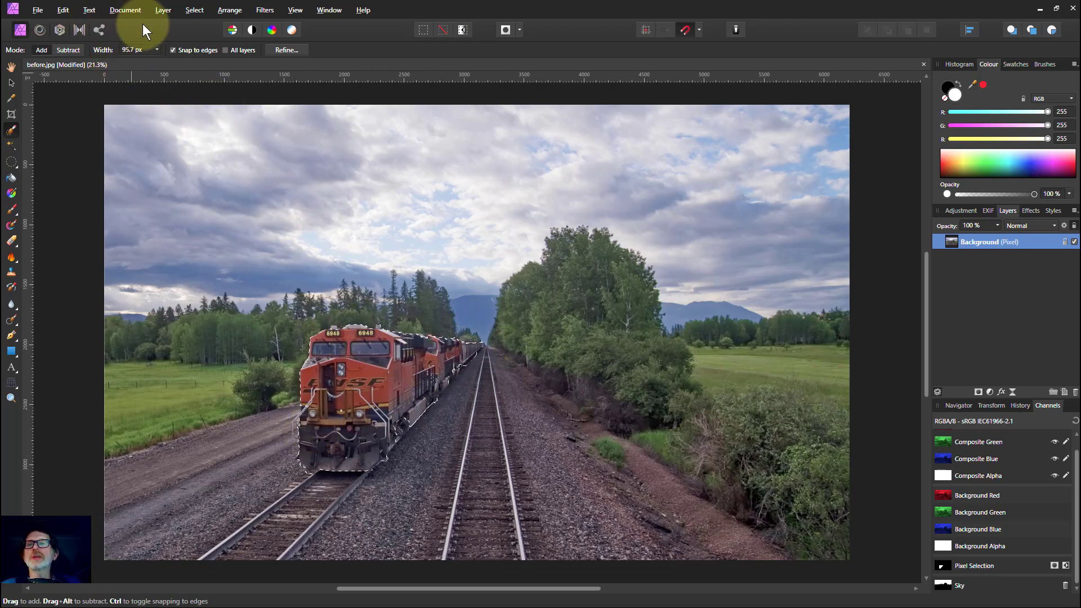
- Feather the train selection with a 3 px radius via Select > Feather
{"action": "left_click", "coordinate": [195, 10]}
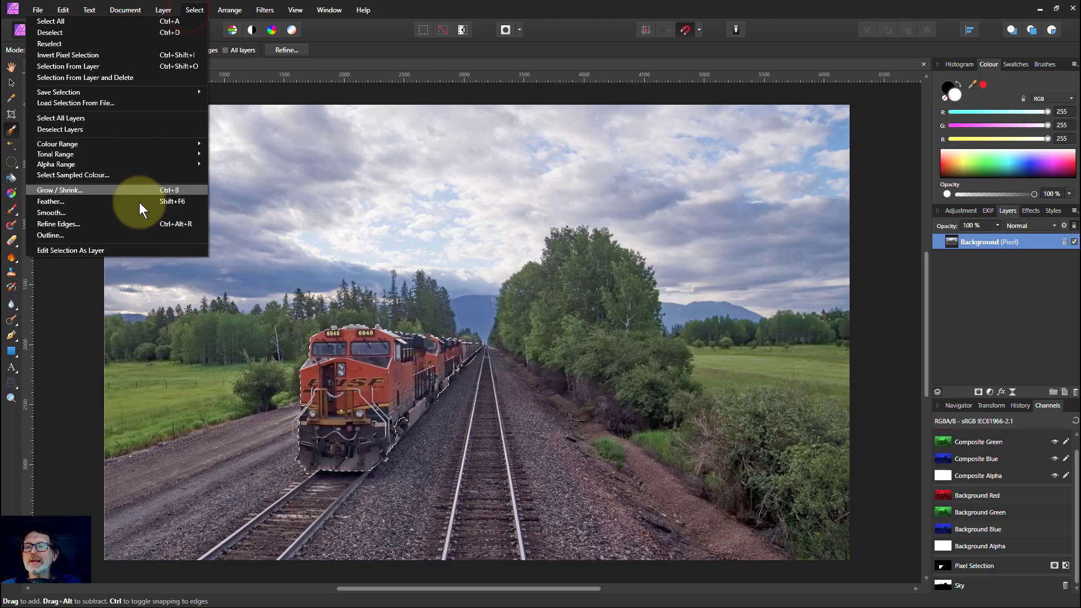
{"action": "left_click", "coordinate": [49, 200]}
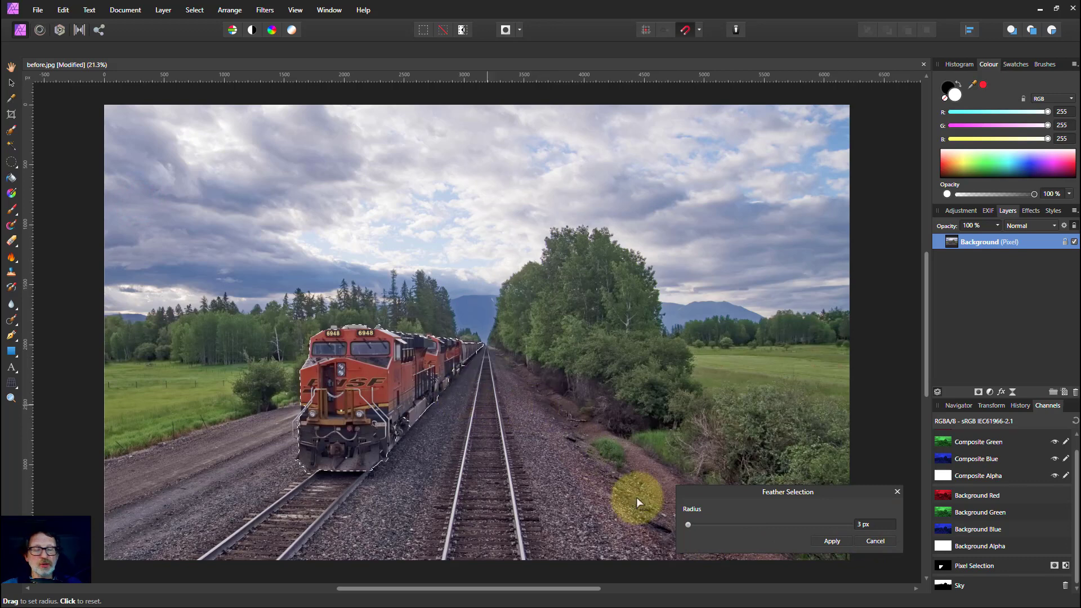
{"action": "left_click", "coordinate": [831, 540]}
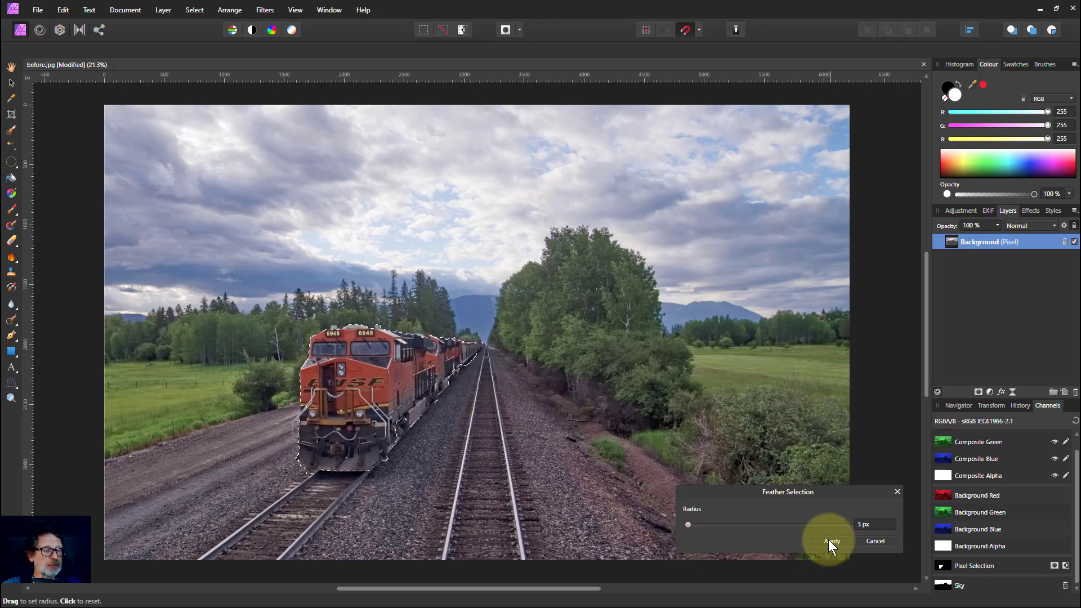
{"action": "left_click", "coordinate": [831, 540]}
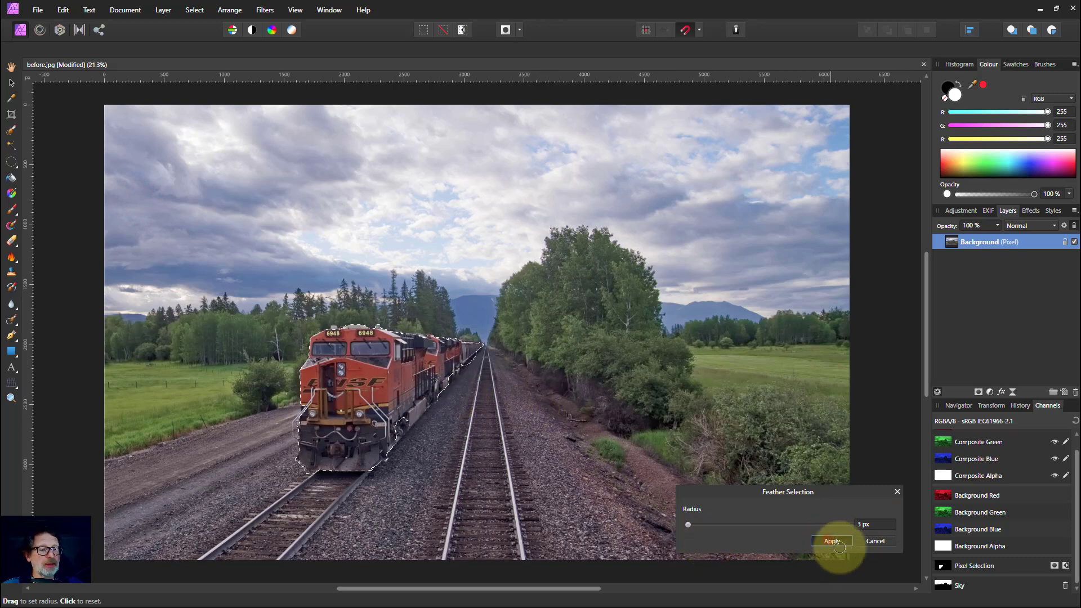
{"action": "left_click", "coordinate": [831, 541]}
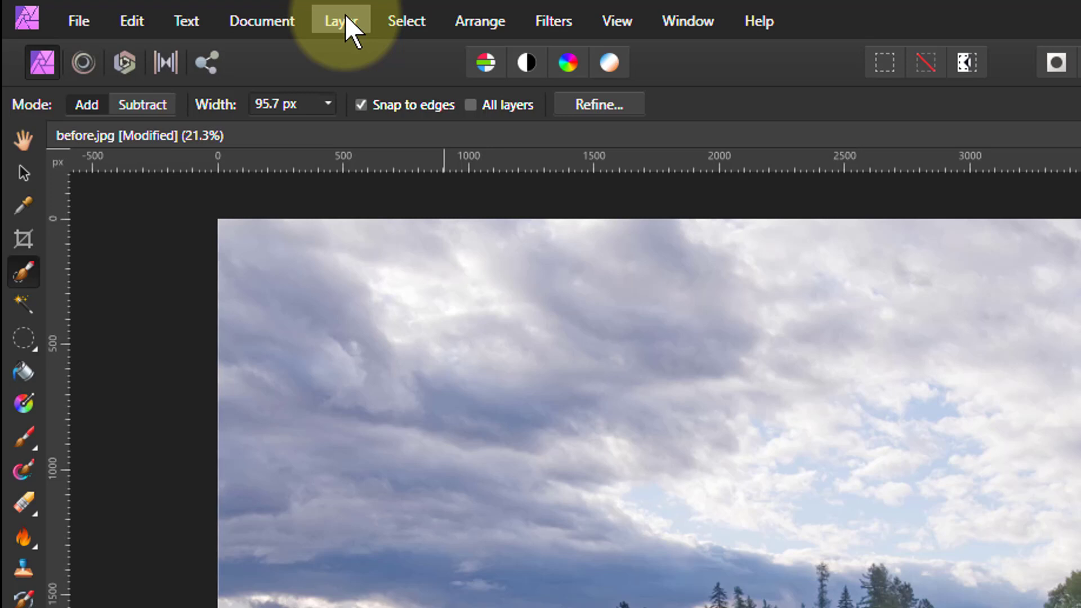
- Save the train selection as a spare channel and start renaming it to Train
{"action": "left_click", "coordinate": [406, 20]}
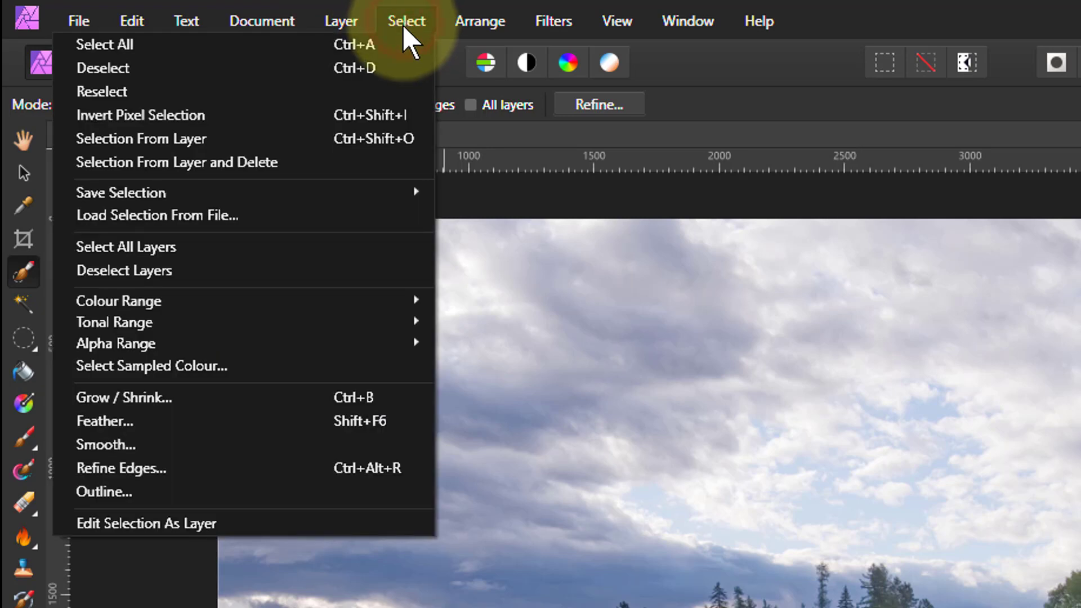
{"action": "mouse_move", "coordinate": [121, 192]}
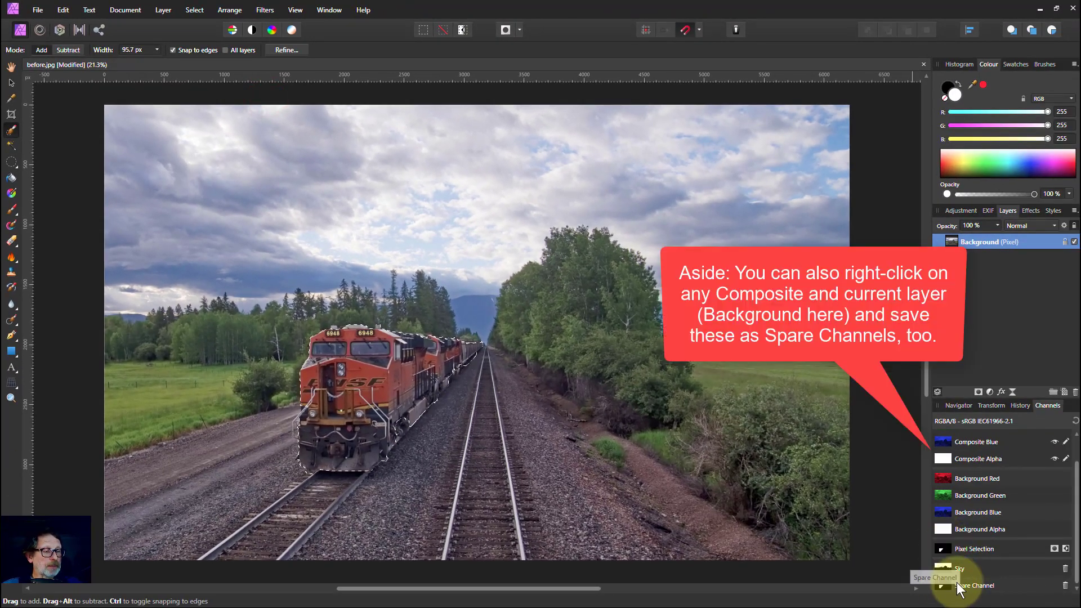
{"action": "right_click", "coordinate": [974, 585]}
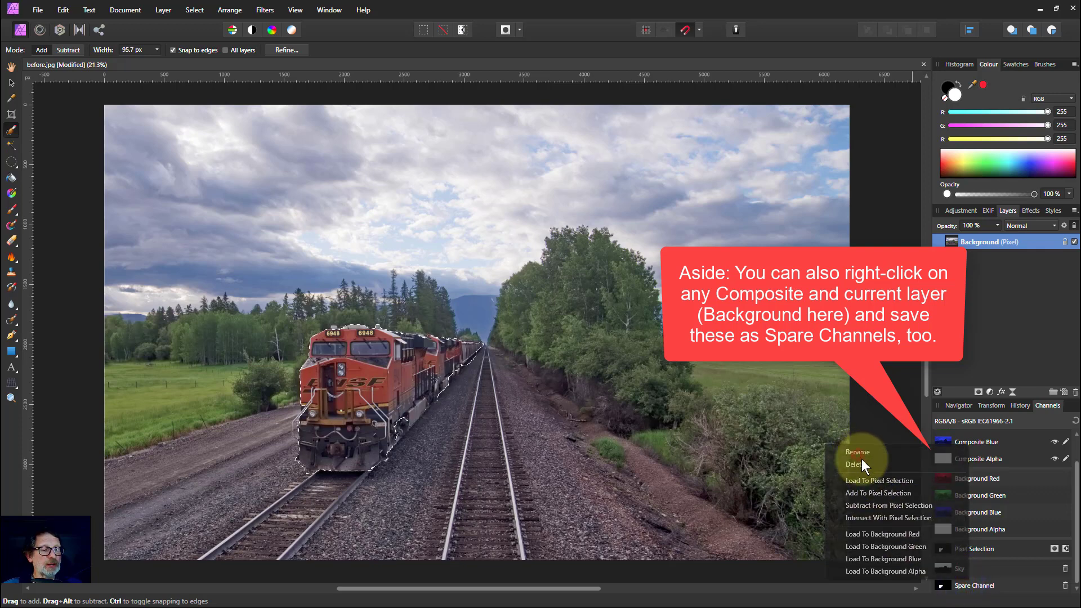
{"action": "left_click", "coordinate": [864, 462]}
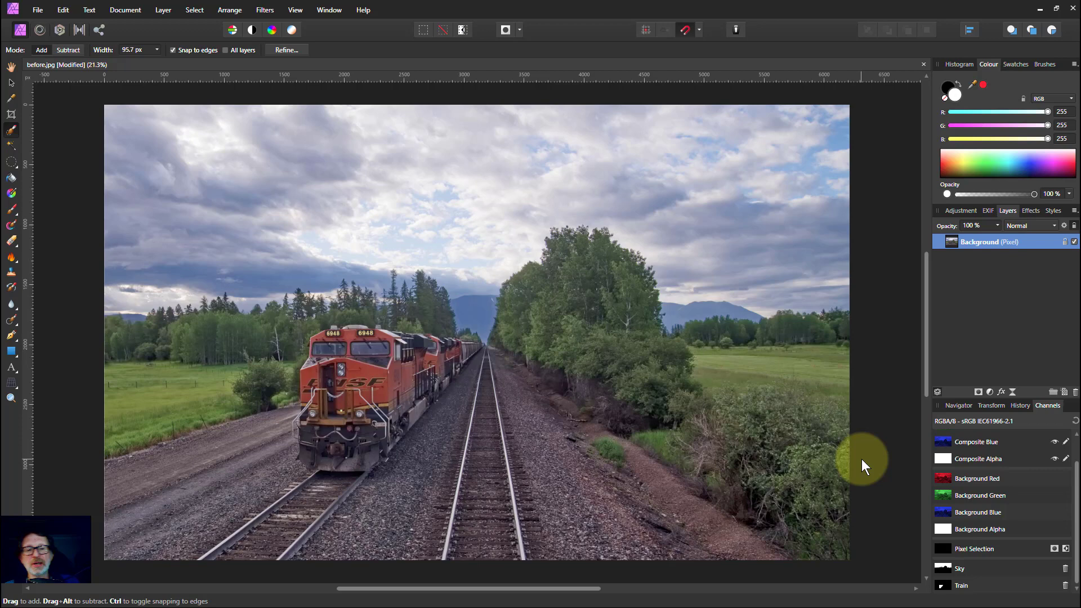
{"action": "mouse_move", "coordinate": [395, 191]}
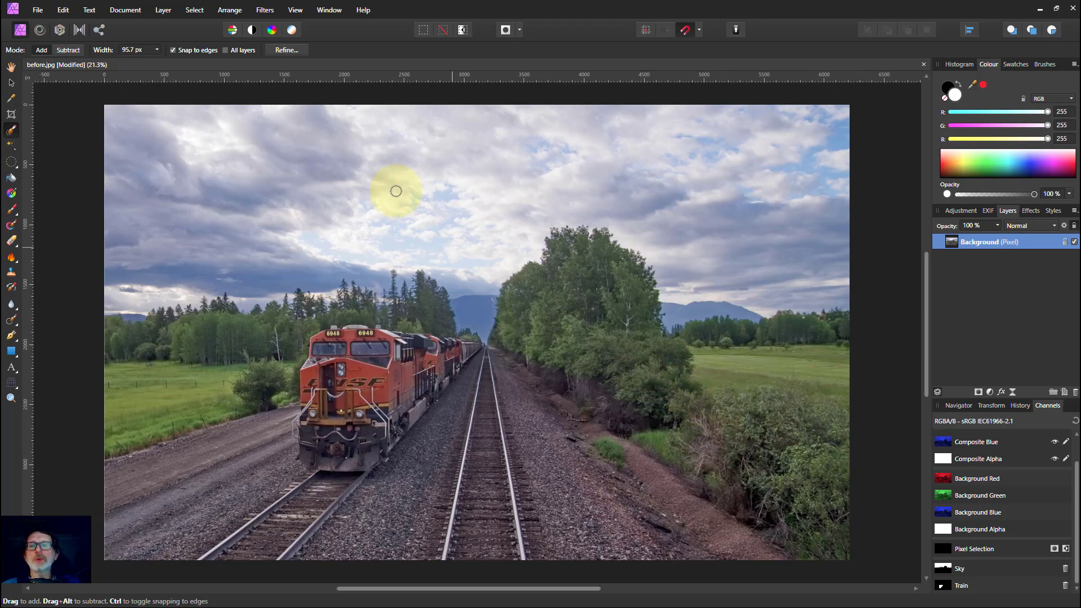
- Load the Sky channel as the selection and add the Train channel to it
{"action": "left_click", "coordinate": [193, 10]}
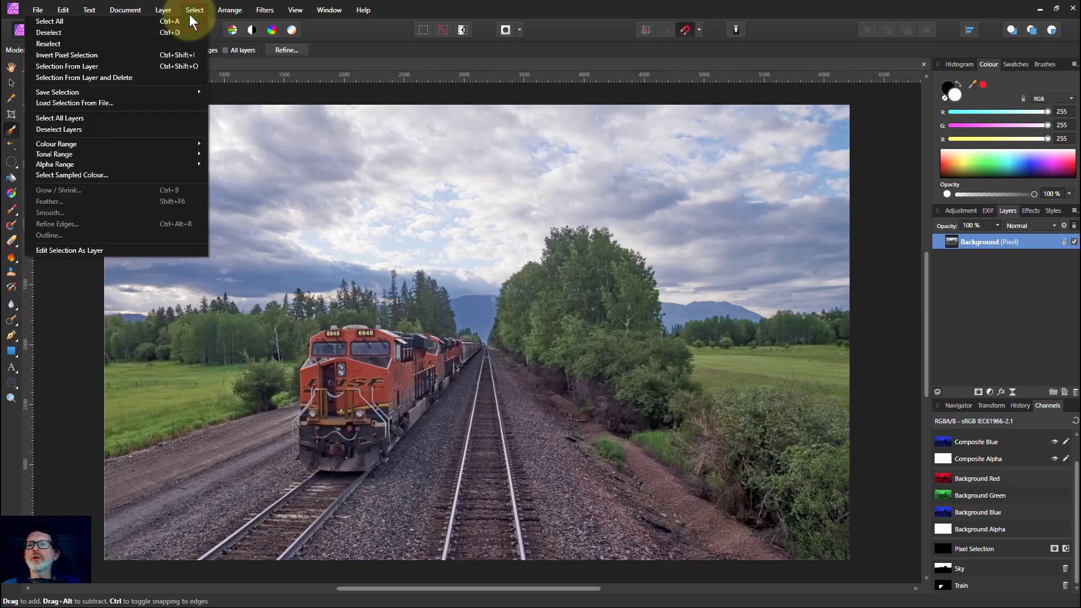
{"action": "mouse_move", "coordinate": [137, 20]}
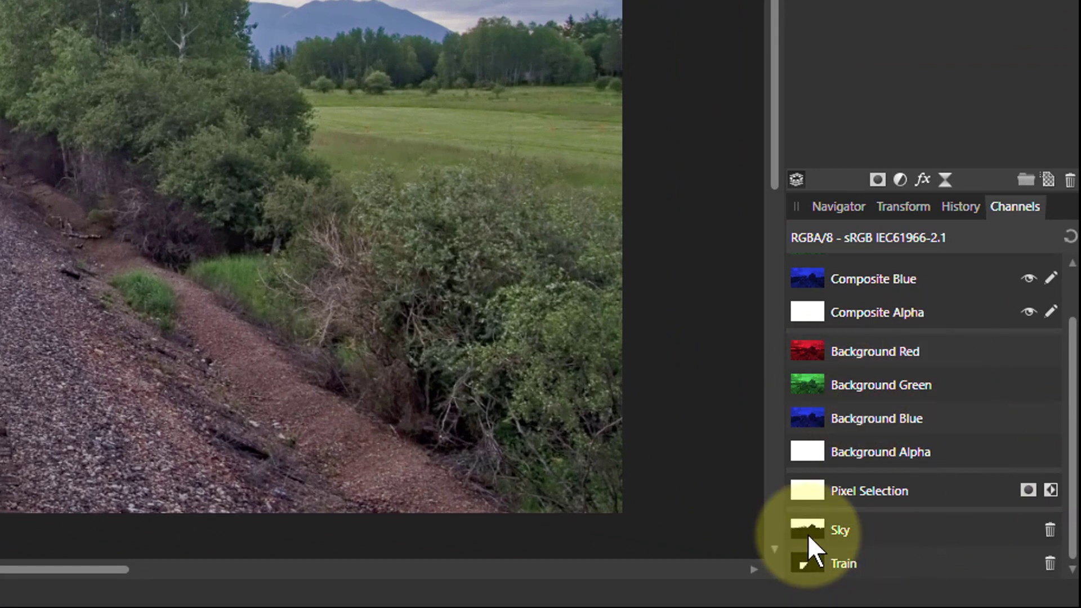
{"action": "right_click", "coordinate": [816, 531]}
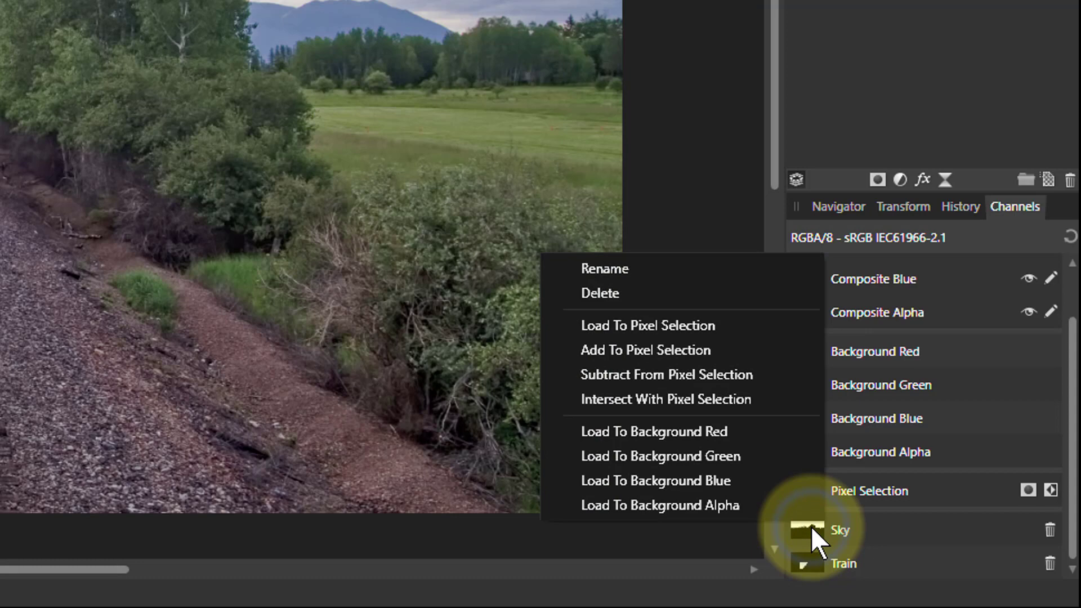
{"action": "mouse_move", "coordinate": [666, 374]}
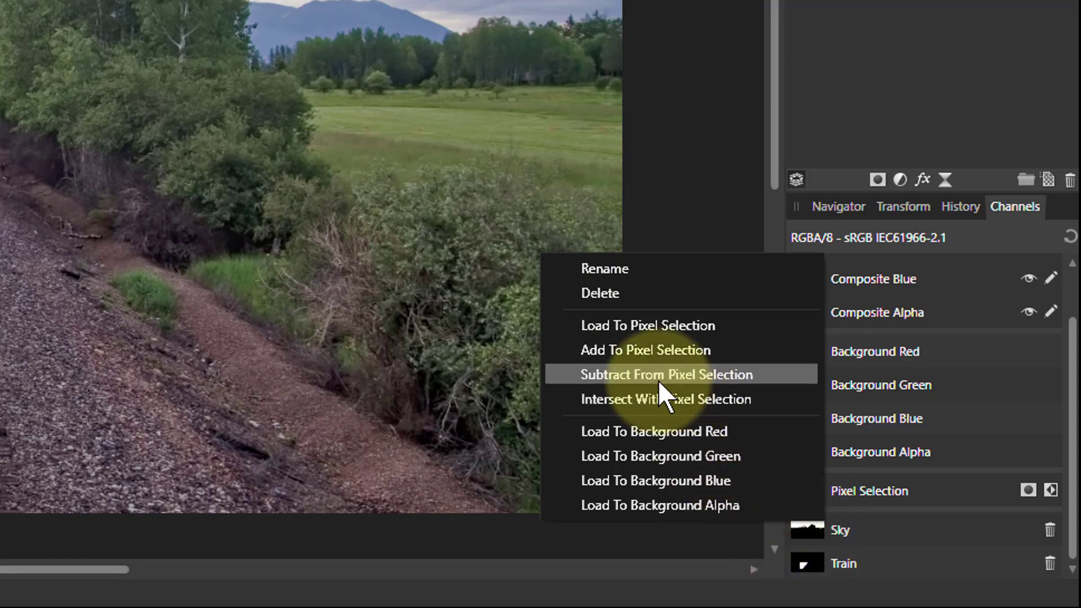
{"action": "left_click", "coordinate": [665, 374]}
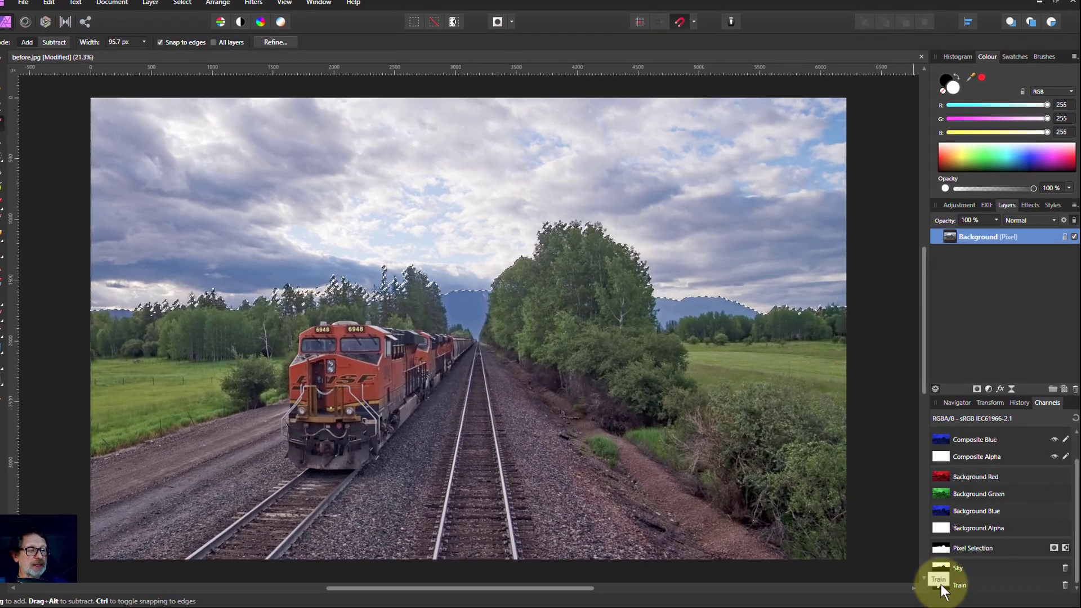
{"action": "right_click", "coordinate": [939, 585]}
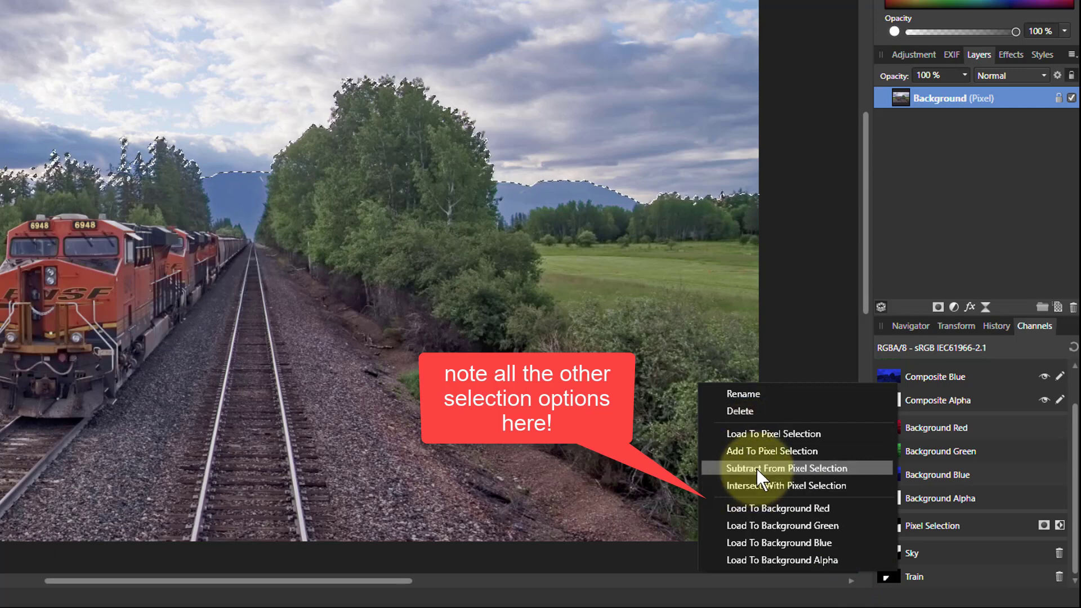
{"action": "left_click", "coordinate": [785, 468]}
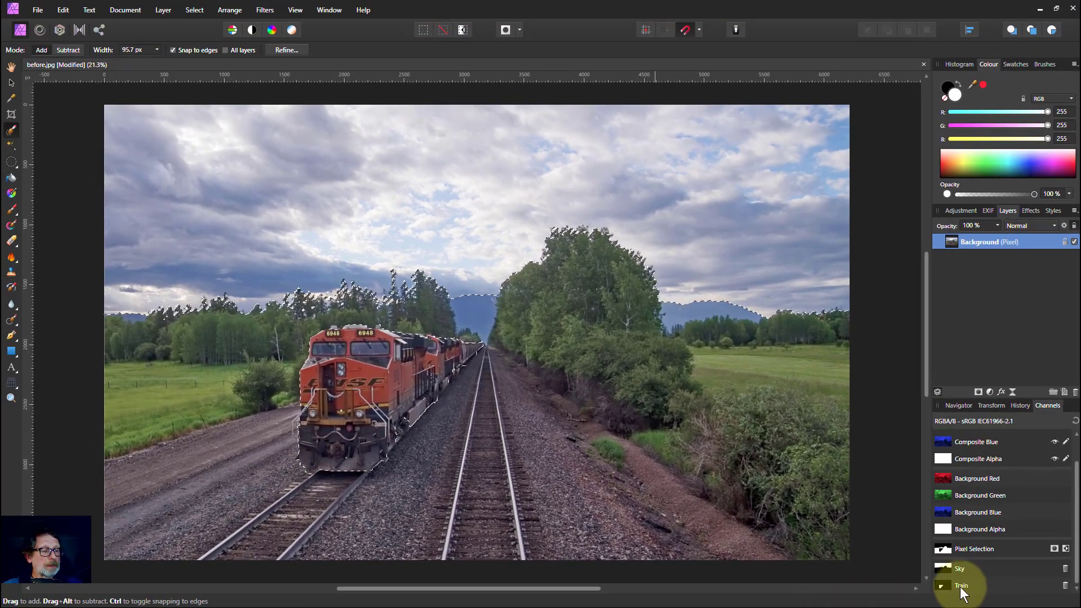
- Start renaming the third spare channel to Land in the Channels panel
{"action": "right_click", "coordinate": [972, 548]}
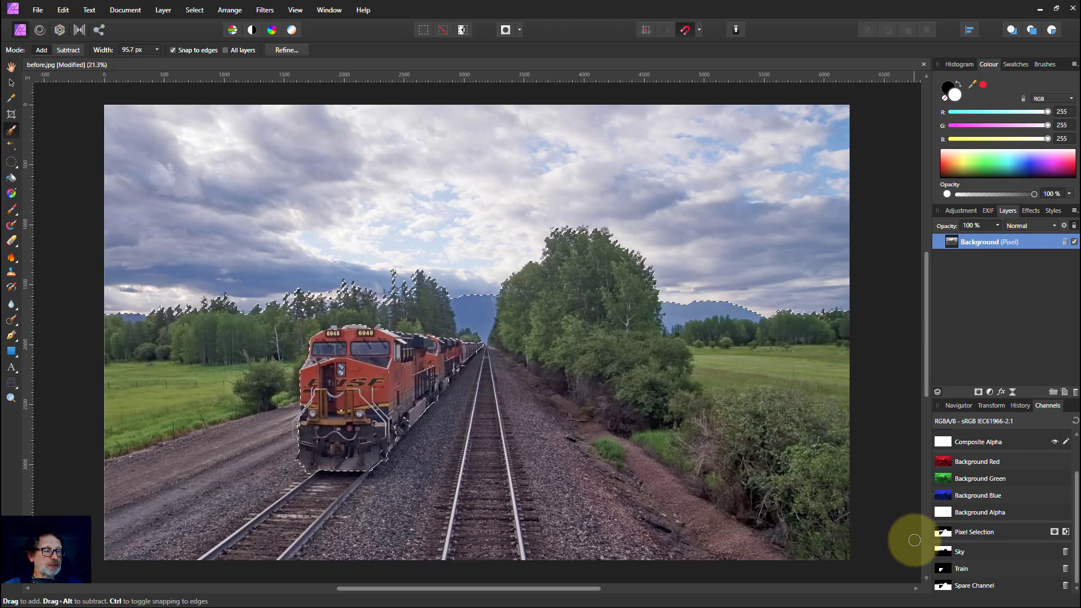
{"action": "right_click", "coordinate": [974, 585]}
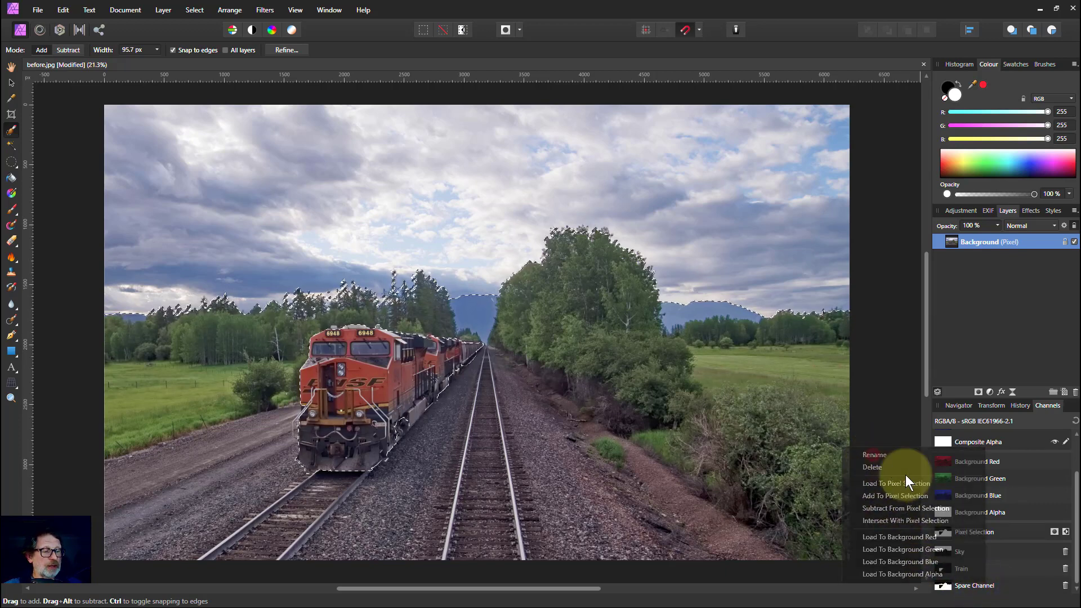
{"action": "left_click", "coordinate": [874, 454]}
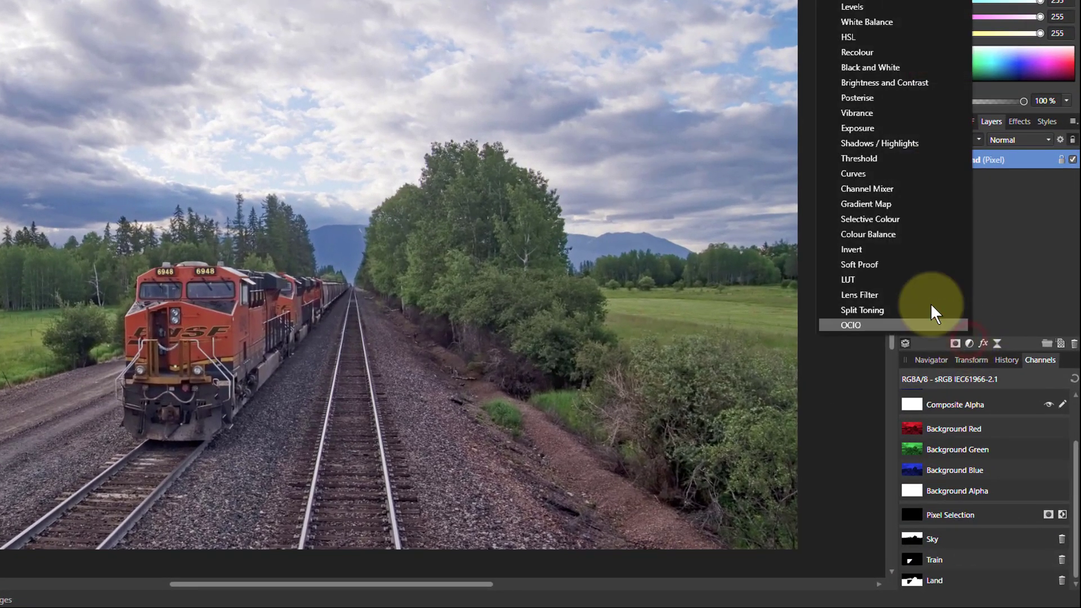
- Add a Curves adjustment masked by the Sky channel and pull the curve down to darken the clouds
{"action": "left_click", "coordinate": [852, 174]}
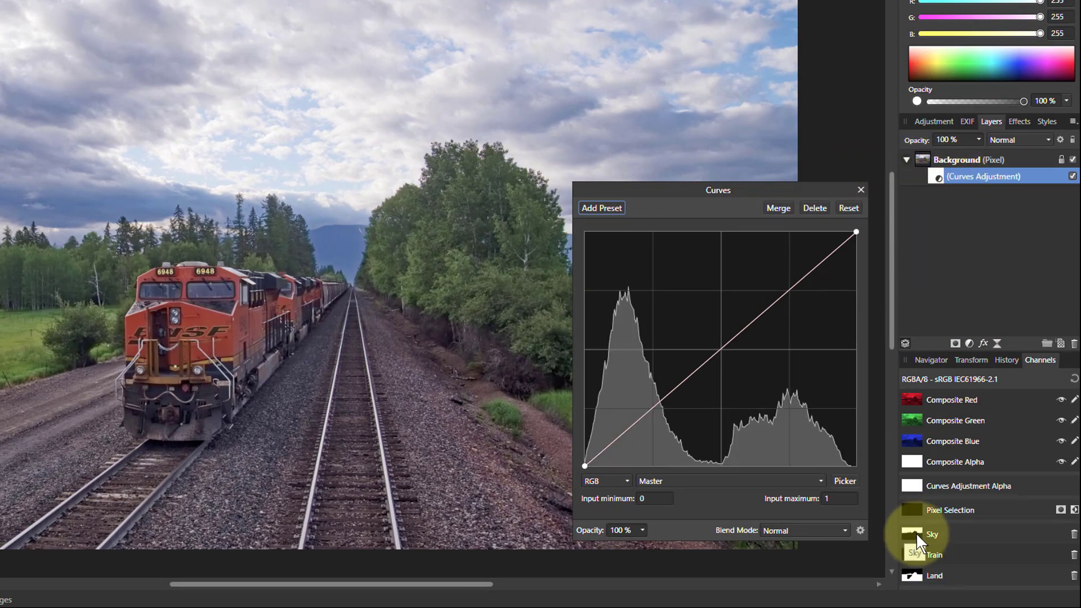
{"action": "right_click", "coordinate": [932, 533]}
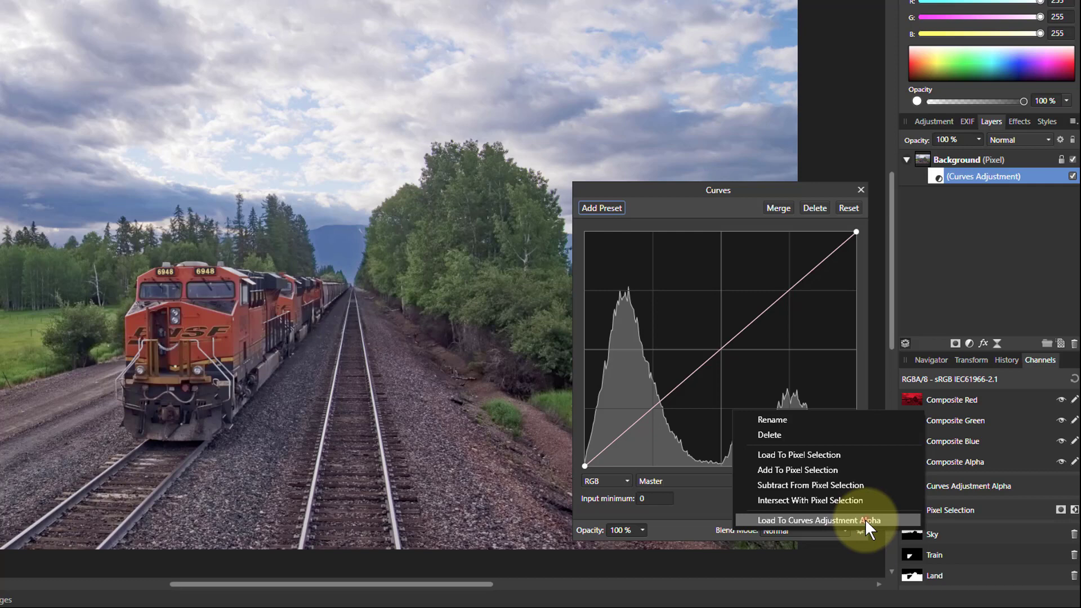
{"action": "left_click", "coordinate": [819, 520]}
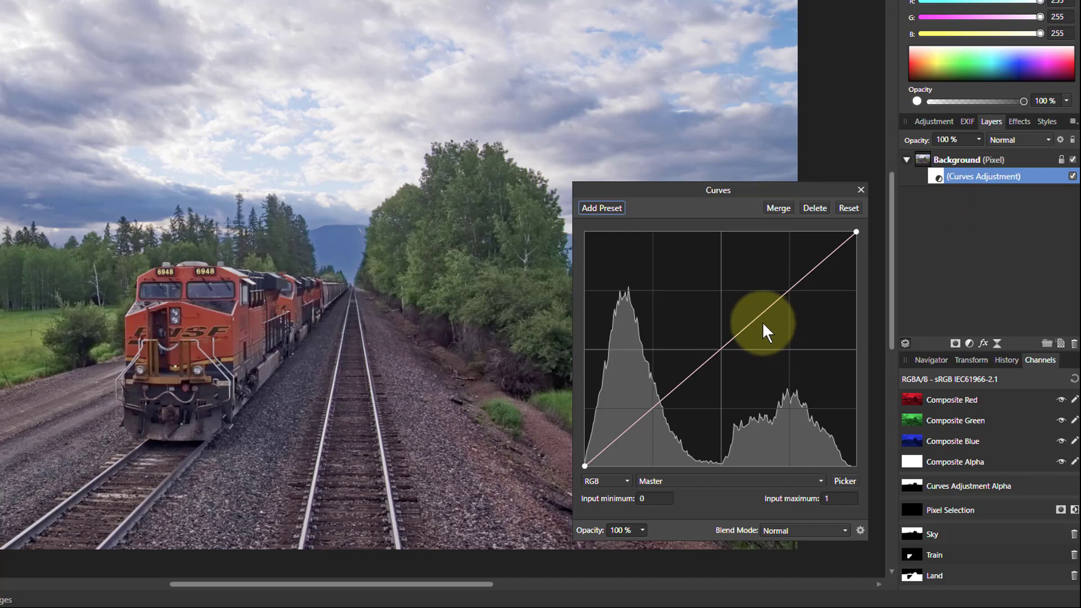
{"action": "left_click_drag", "start_coordinate": [765, 330], "coordinate": [776, 369]}
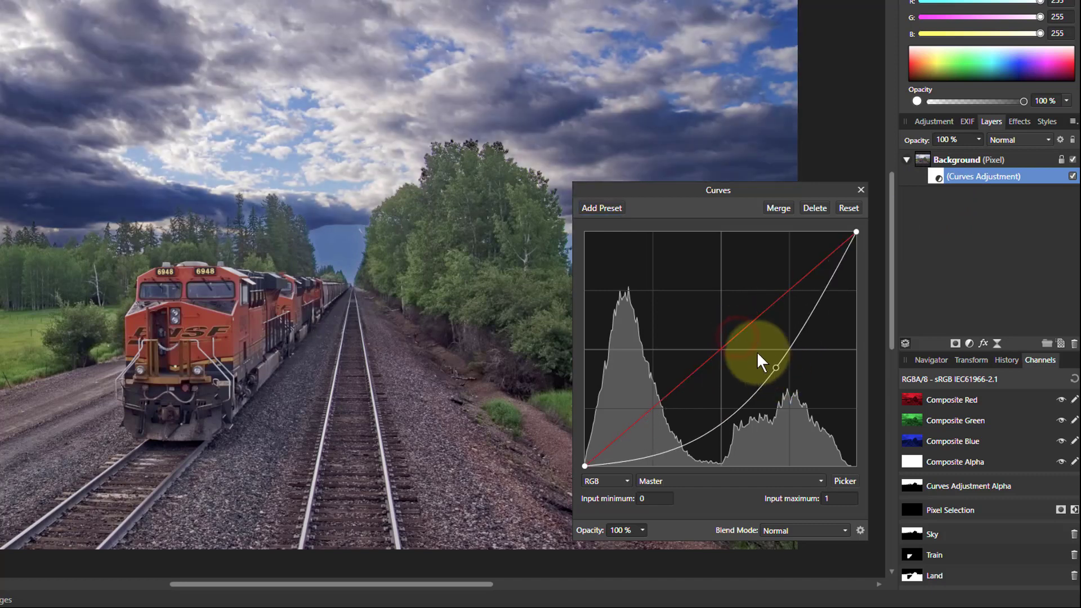
{"action": "left_click_drag", "start_coordinate": [775, 369], "coordinate": [741, 346]}
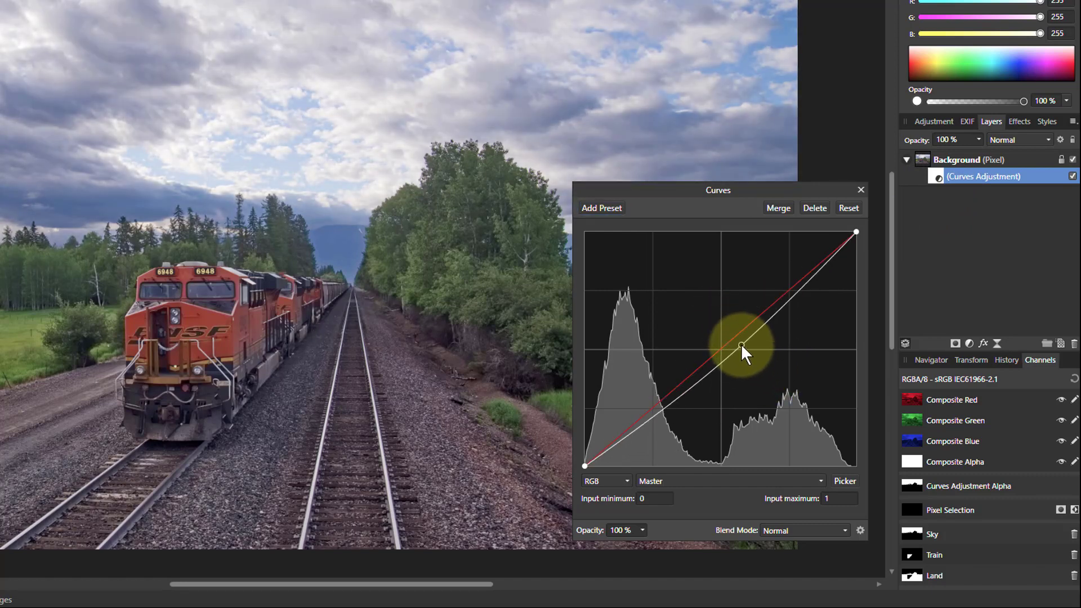
{"action": "left_click_drag", "start_coordinate": [741, 347], "coordinate": [754, 365]}
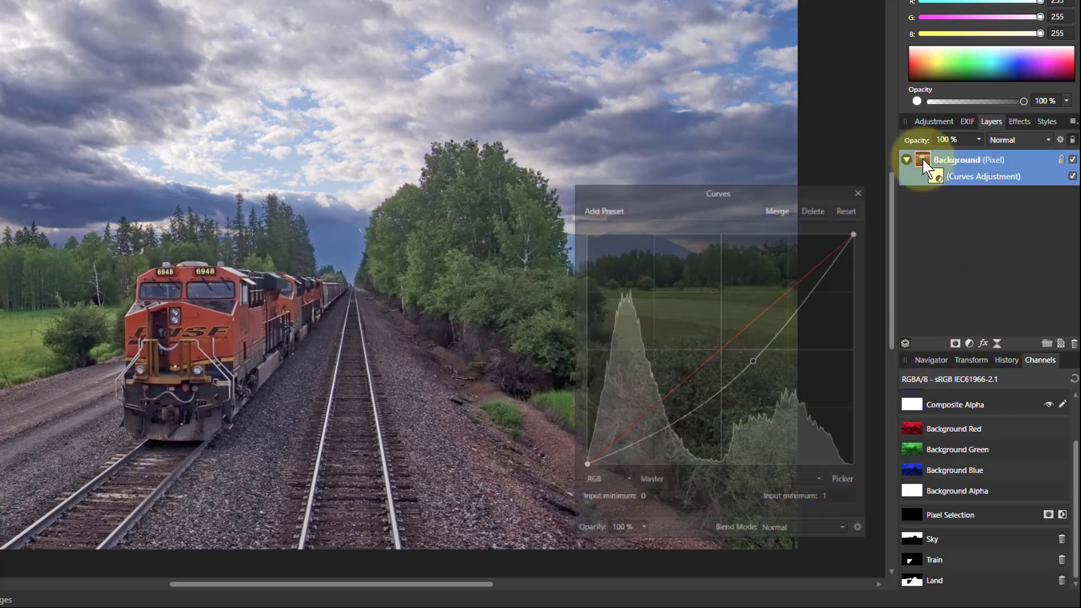
- Add a second Curves adjustment above Background masked by the Train channel
{"action": "left_click", "coordinate": [969, 343]}
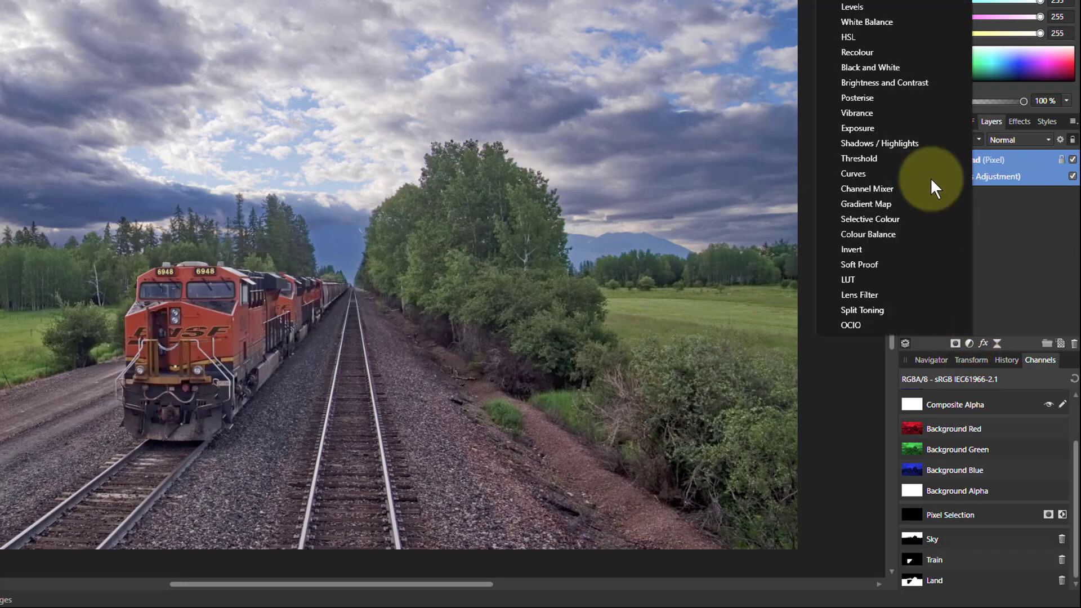
{"action": "left_click", "coordinate": [852, 174]}
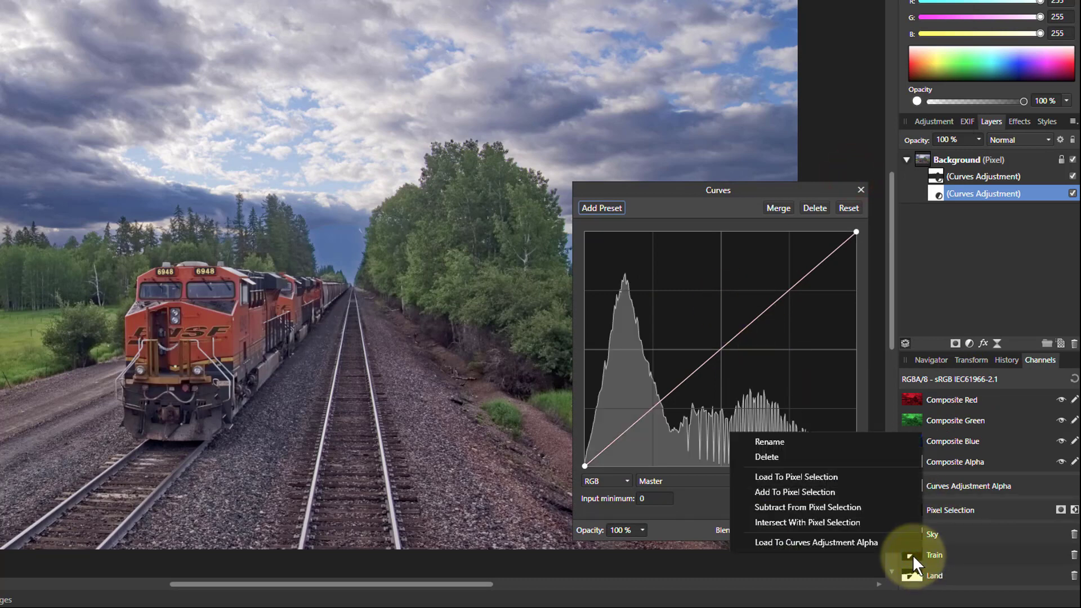
{"action": "mouse_move", "coordinate": [802, 541]}
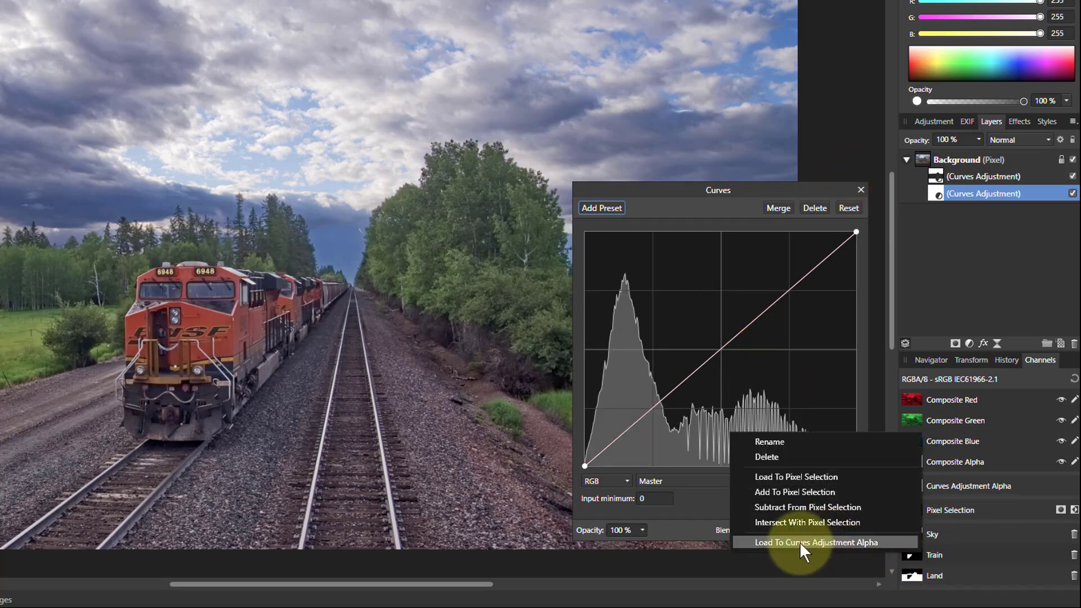
{"action": "left_click", "coordinate": [816, 542]}
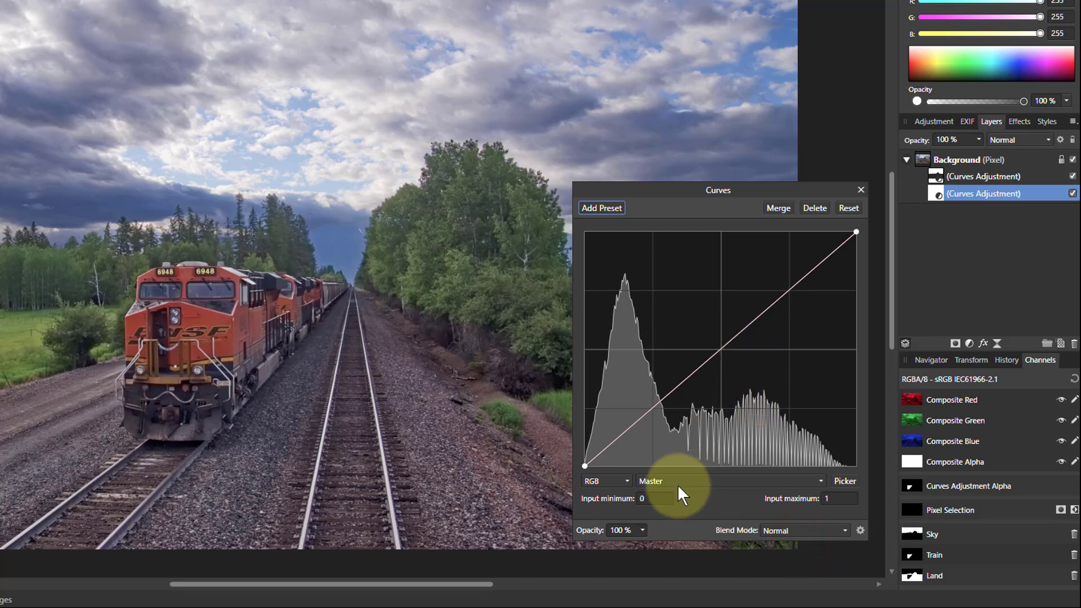
- Switch the curve to the Red channel and raise it to saturate the locomotives' red
{"action": "left_click", "coordinate": [682, 480]}
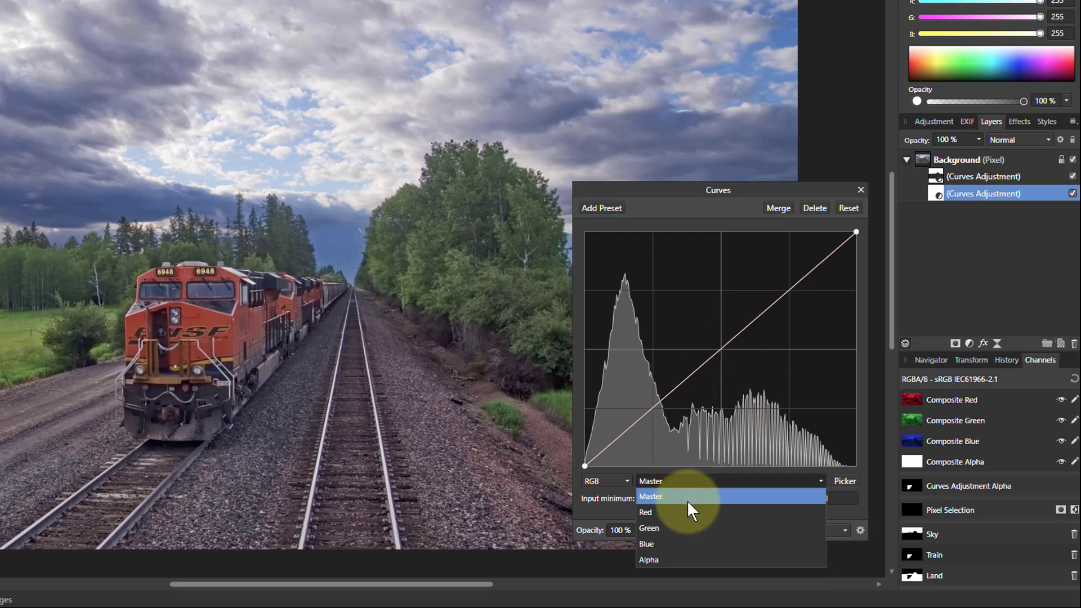
{"action": "left_click", "coordinate": [645, 511]}
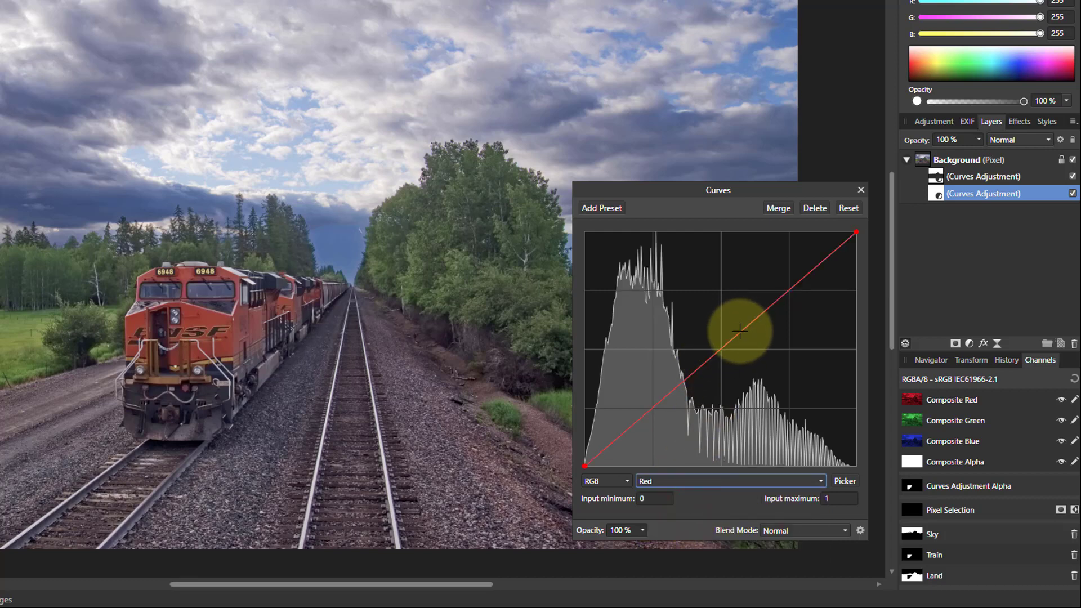
{"action": "left_click_drag", "start_coordinate": [741, 331], "coordinate": [723, 328]}
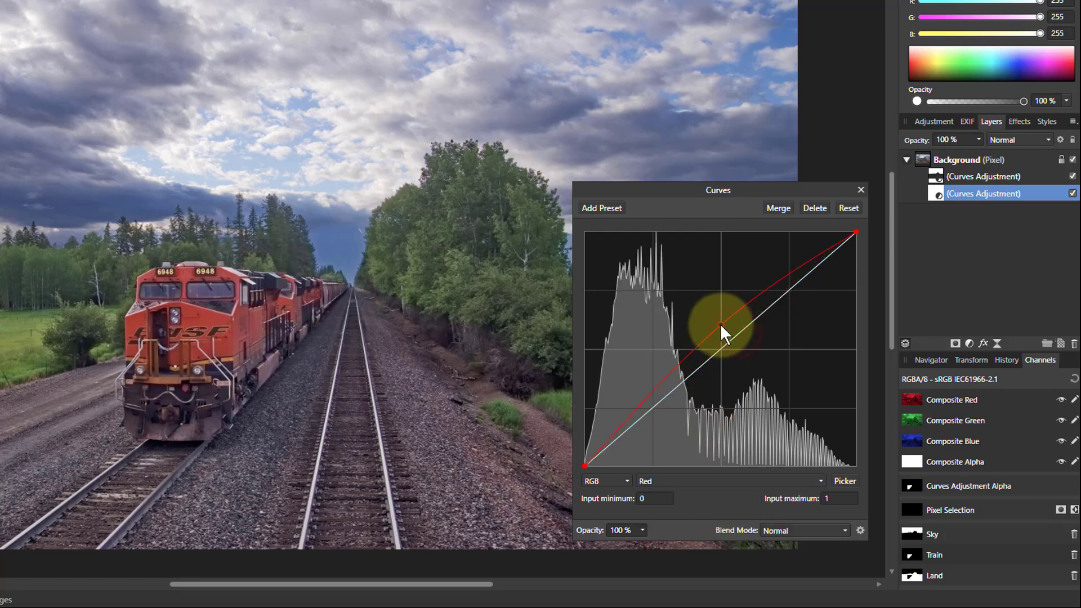
{"action": "left_click_drag", "start_coordinate": [720, 330], "coordinate": [689, 306]}
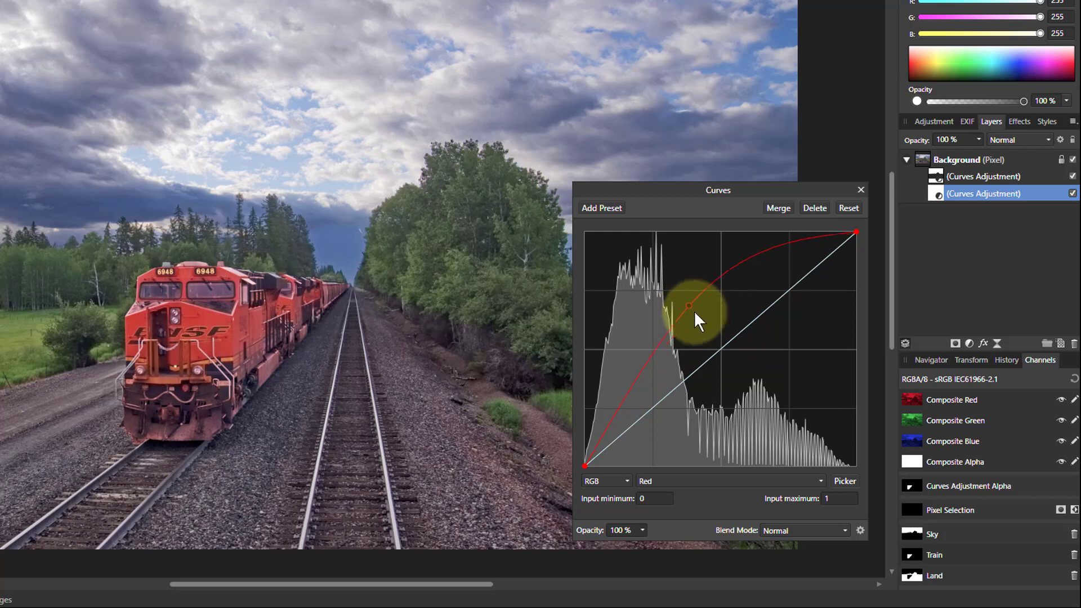
{"action": "left_click_drag", "start_coordinate": [688, 305], "coordinate": [695, 338]}
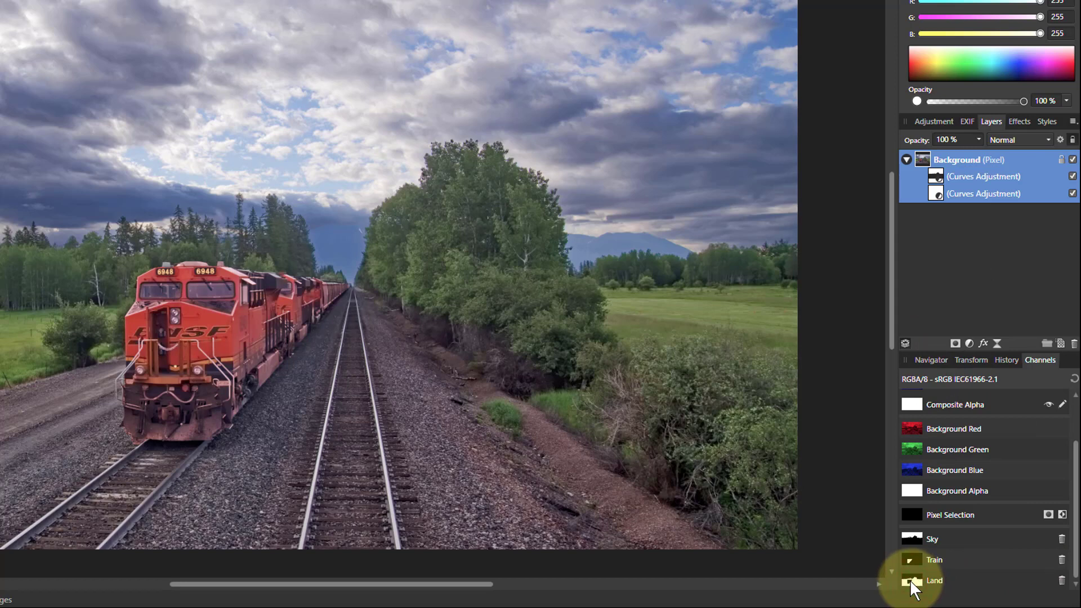
- Load the Land spare channel as a selection and apply an S-curve Curves adjustment for stronger contrast
{"action": "right_click", "coordinate": [934, 580]}
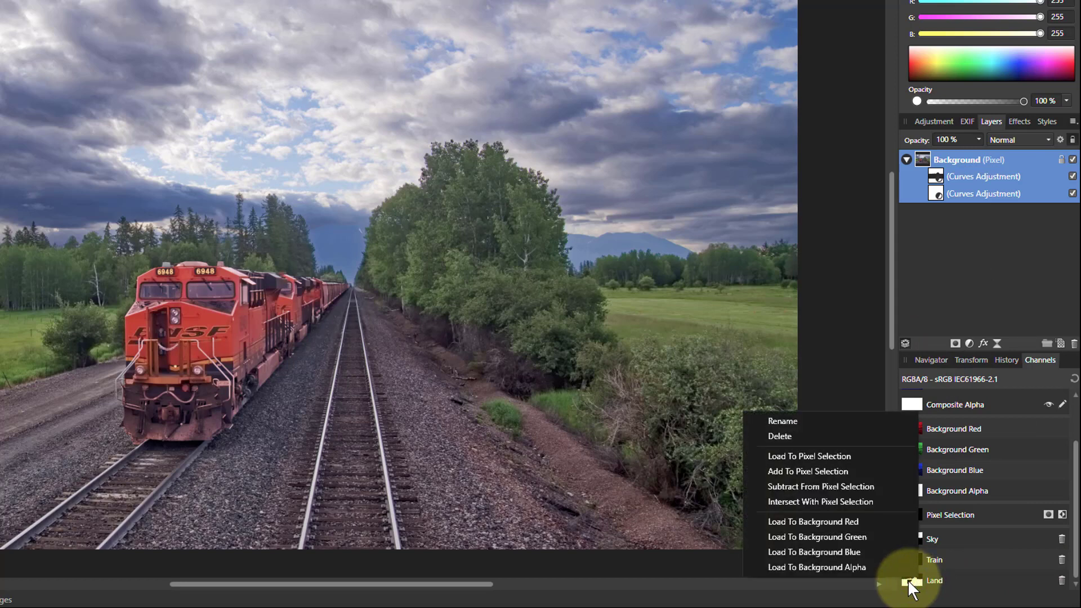
{"action": "left_click", "coordinate": [808, 456]}
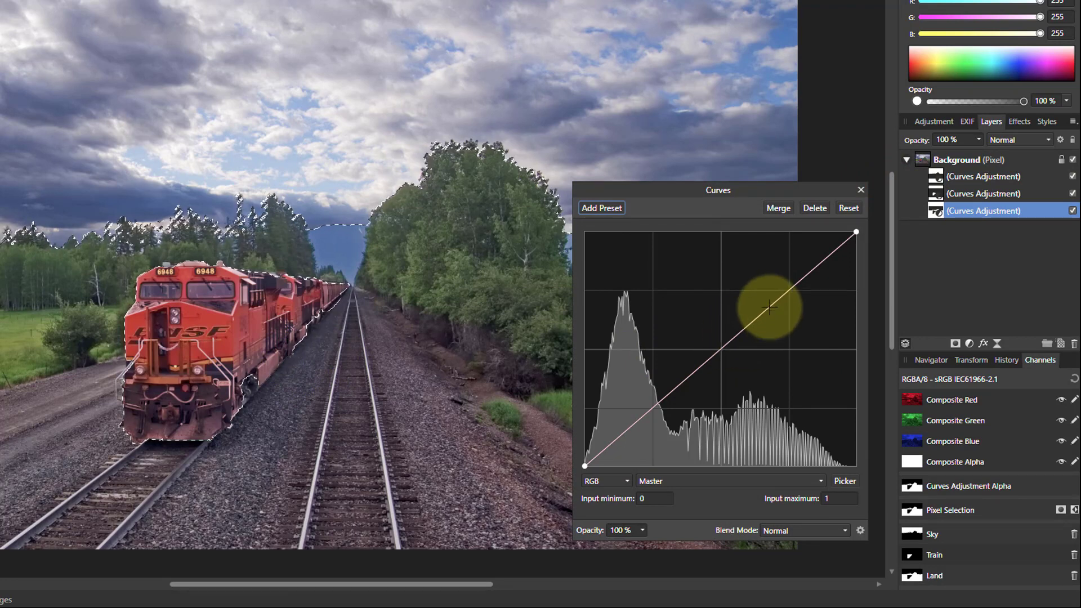
{"action": "left_click_drag", "start_coordinate": [769, 306], "coordinate": [679, 403]}
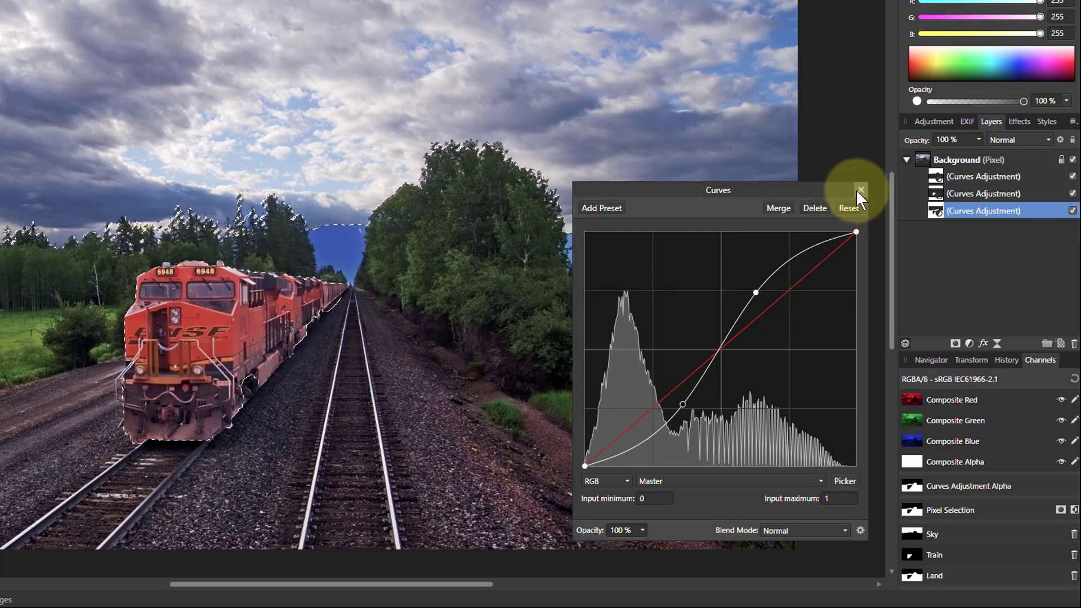
{"action": "left_click", "coordinate": [860, 189]}
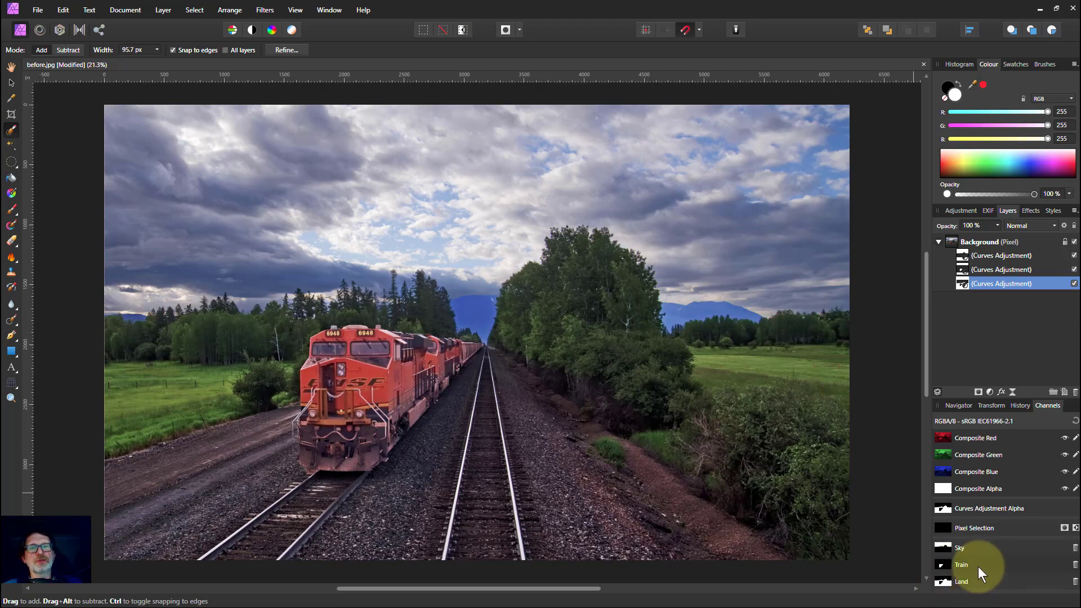
{"action": "mouse_move", "coordinate": [1027, 548]}
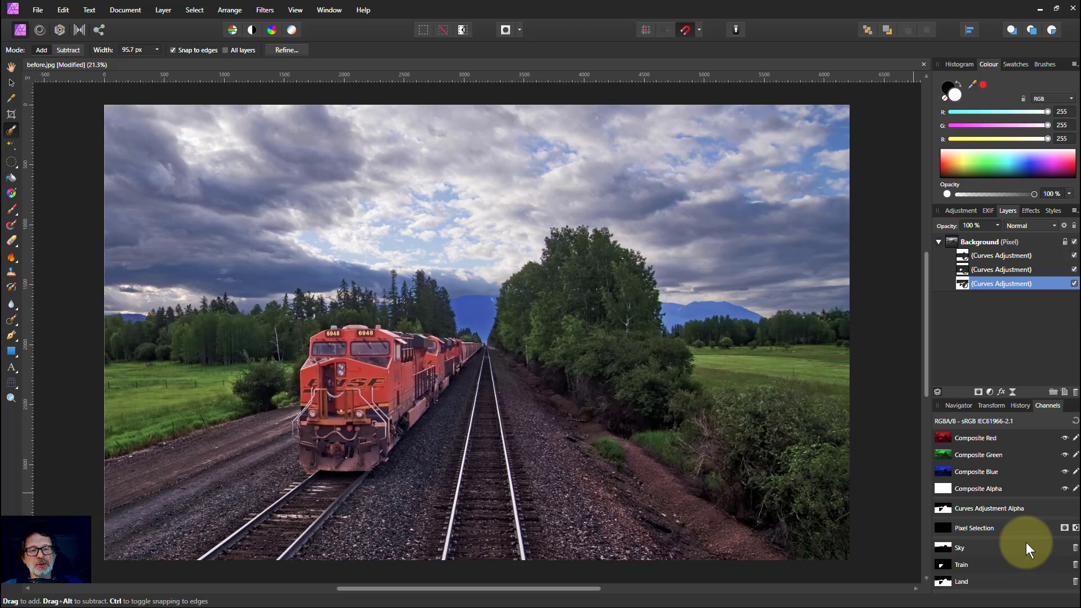